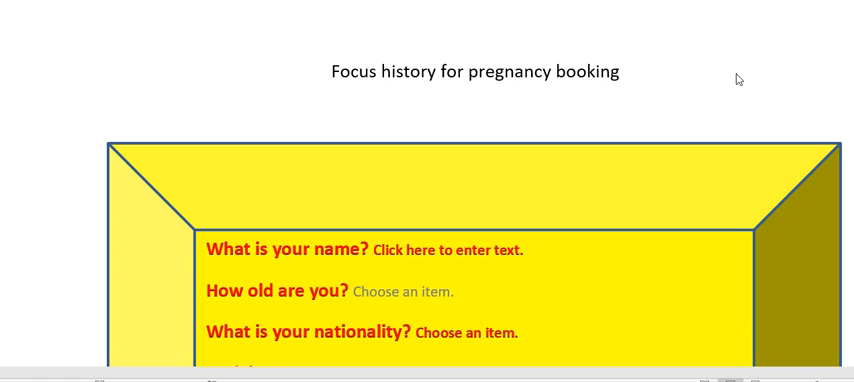
mouse_move(827, 194)
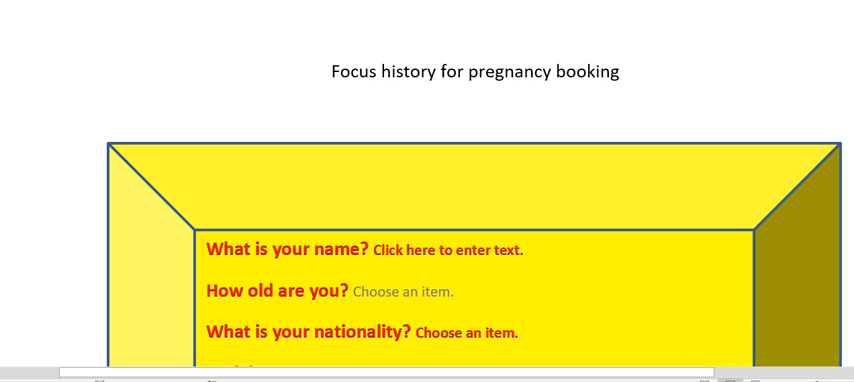
- Inspect the nationality, social status, contraception, blood group, Rh typing and occupation drop-down fields
scroll("down", 3)
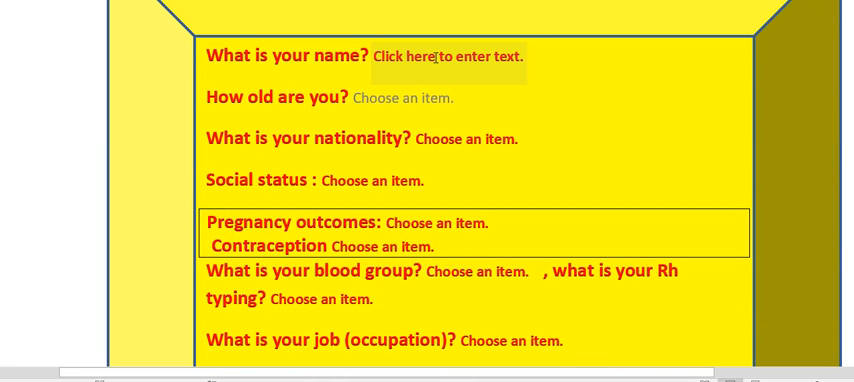
left_click(405, 98)
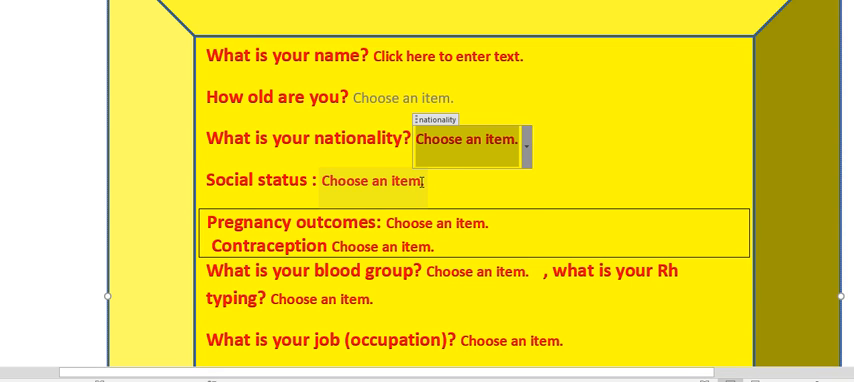
left_click(430, 181)
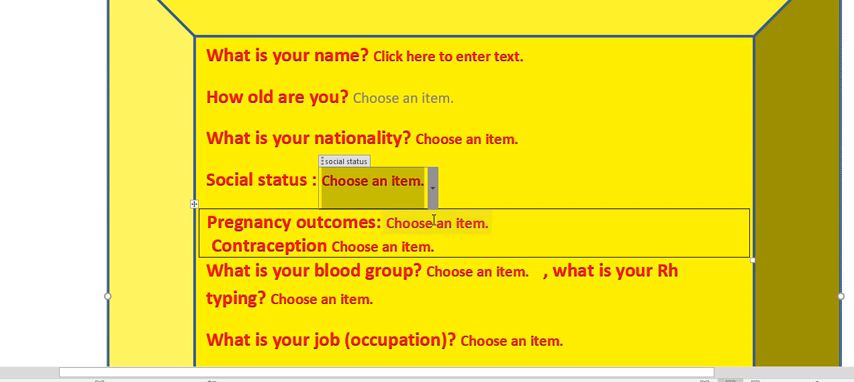
left_click(440, 222)
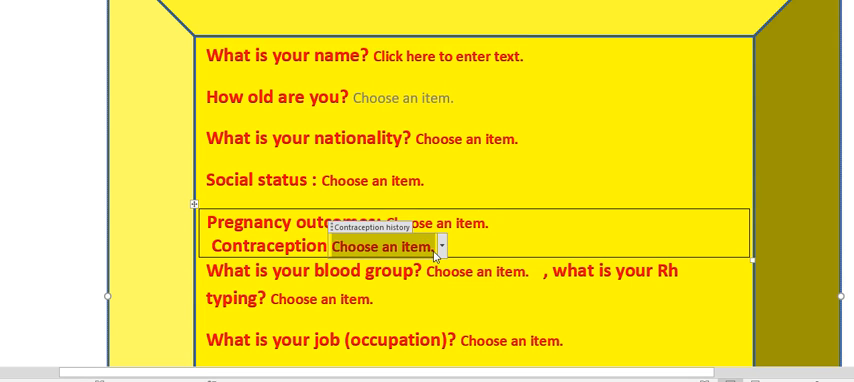
left_click(440, 246)
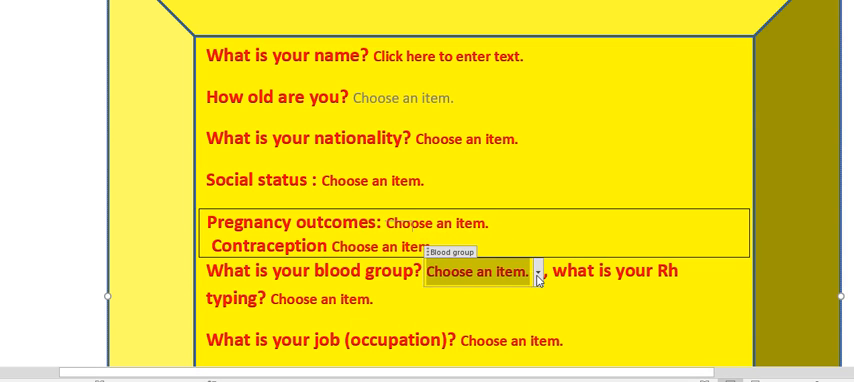
left_click(537, 271)
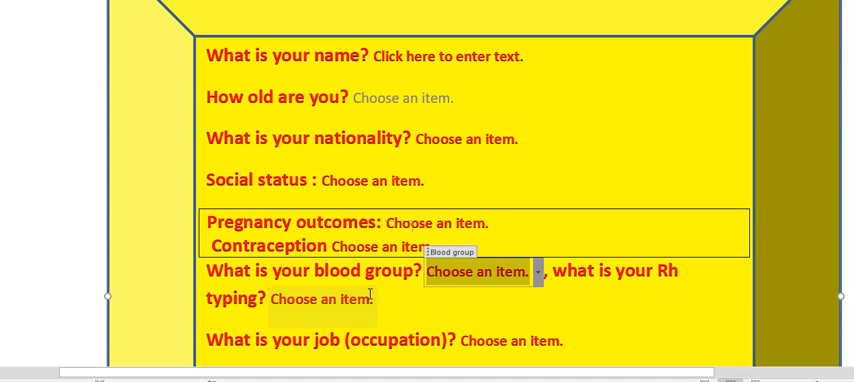
left_click(320, 298)
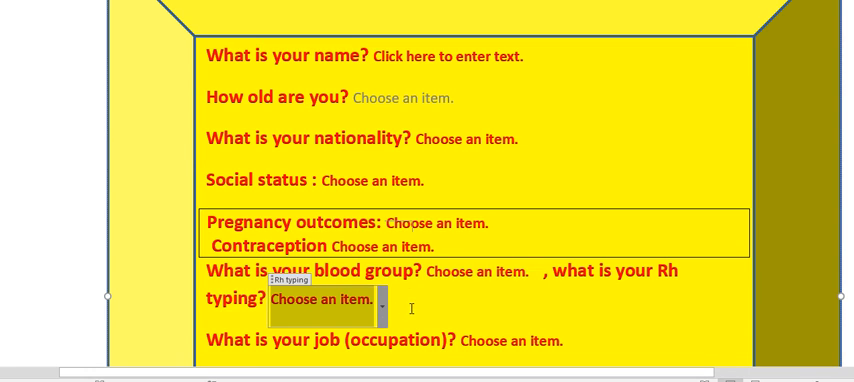
left_click(513, 340)
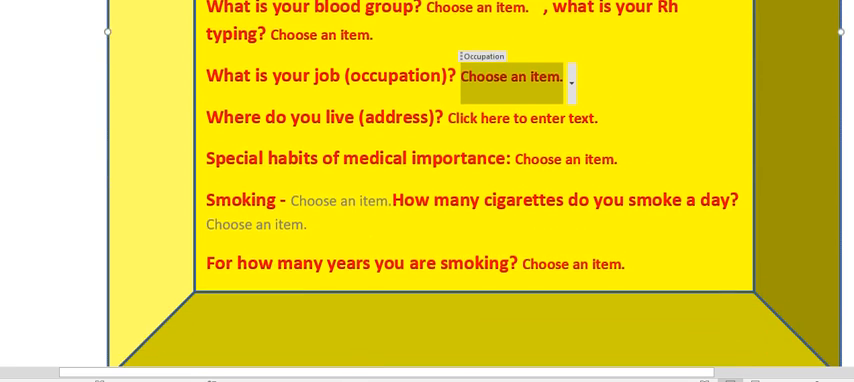
- Inspect the special habits, cigarettes per day and years of smoking answer fields
scroll("down", 3)
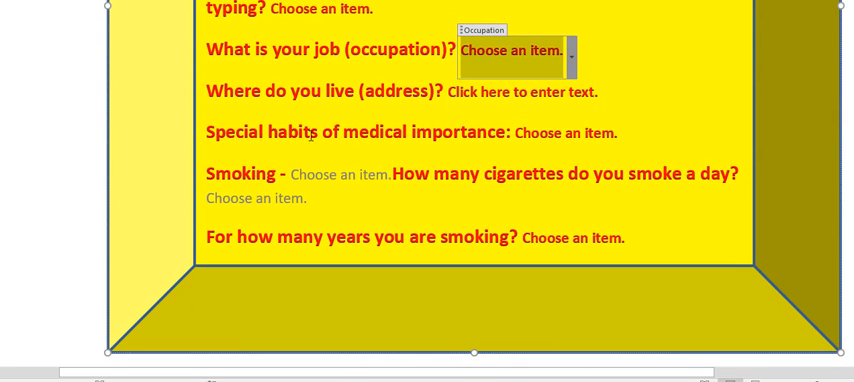
left_click(570, 133)
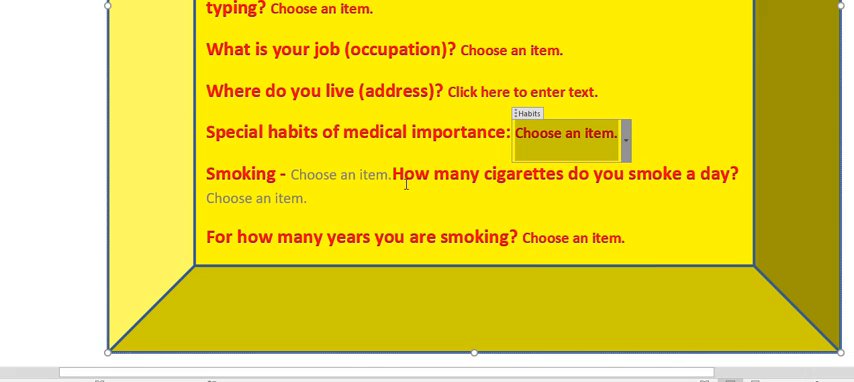
left_click(345, 174)
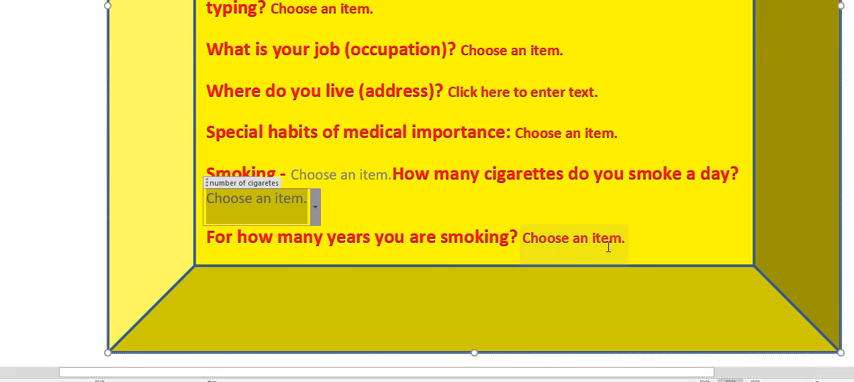
left_click(626, 238)
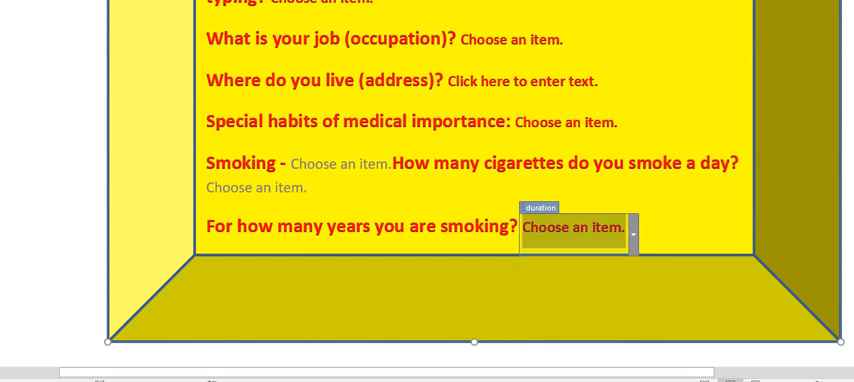
- Inspect the L.M.P. certainty field and list the hormonal contraception choices
scroll("down", 3)
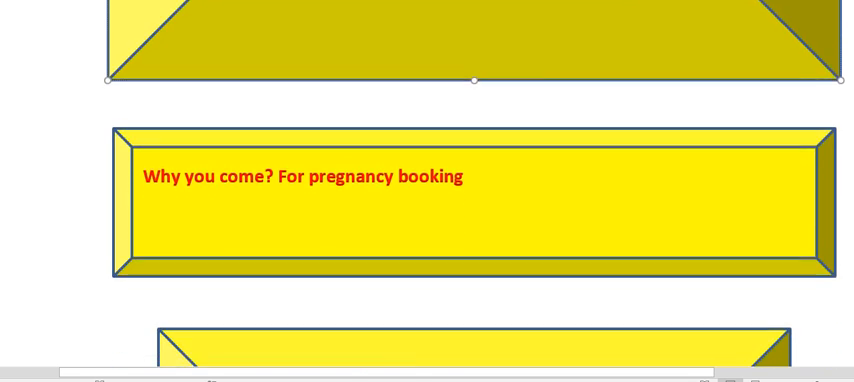
scroll("down", 3)
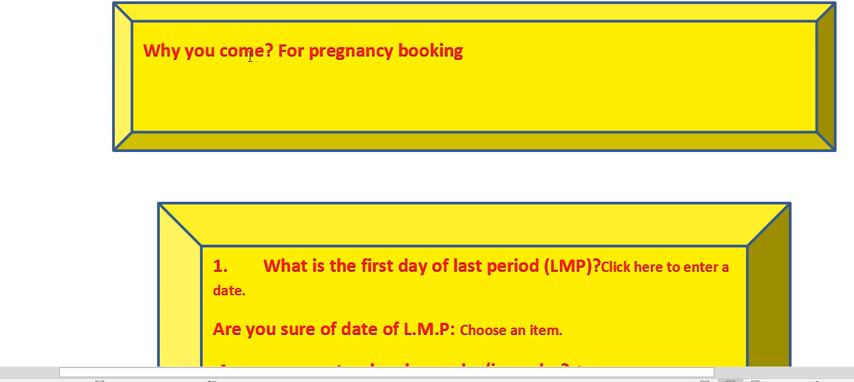
mouse_move(196, 87)
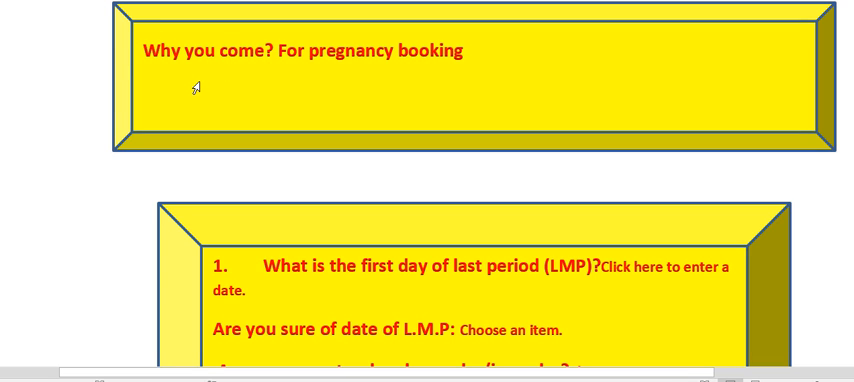
mouse_move(290, 48)
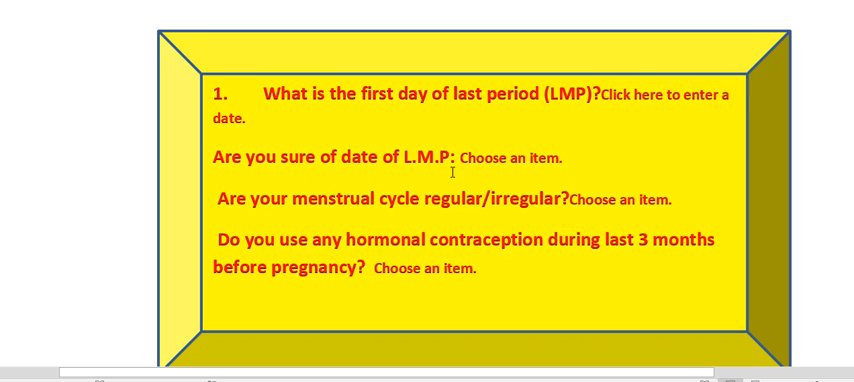
left_click(510, 156)
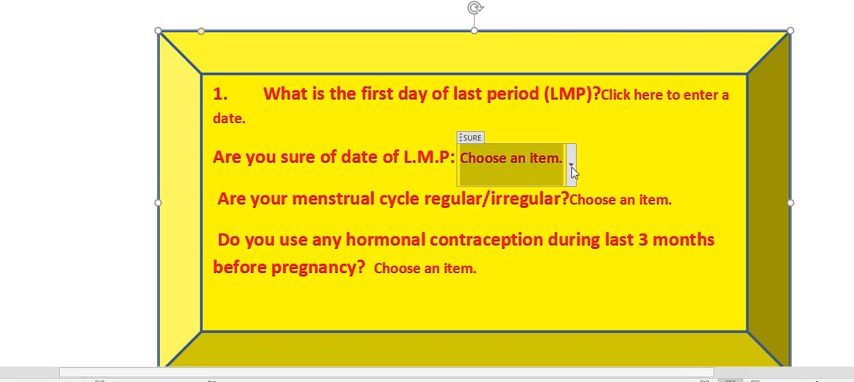
left_click(569, 166)
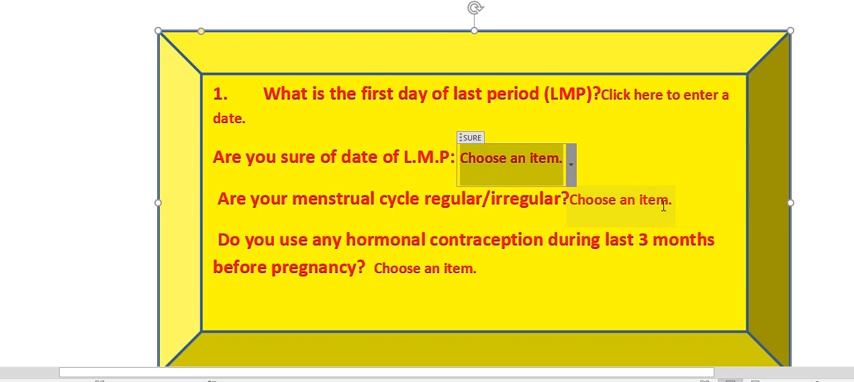
left_click(674, 200)
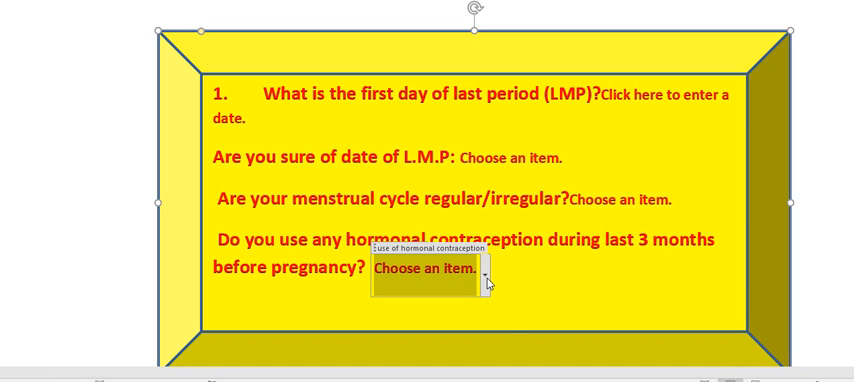
left_click(487, 270)
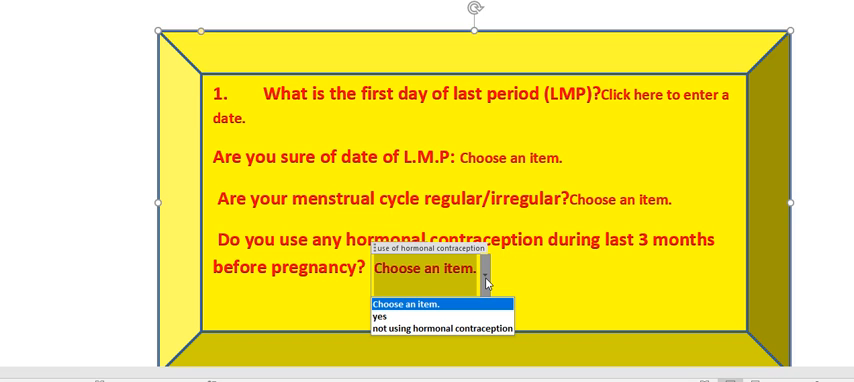
mouse_move(561, 281)
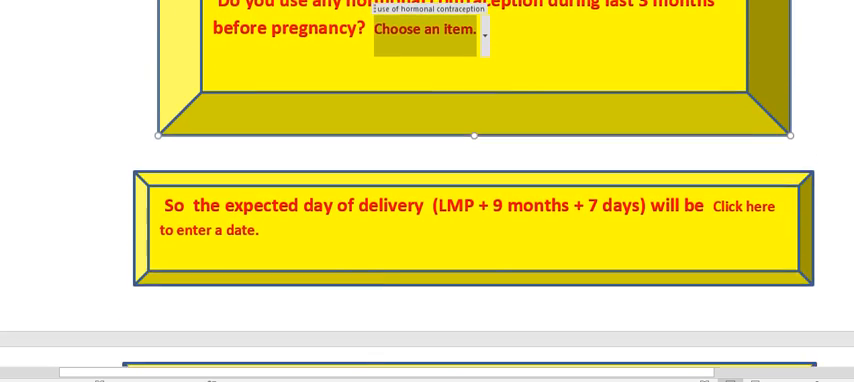
- Open the gestational age drop-down listing week ranges from 5-6 to 41-42 weeks
scroll("down", 3)
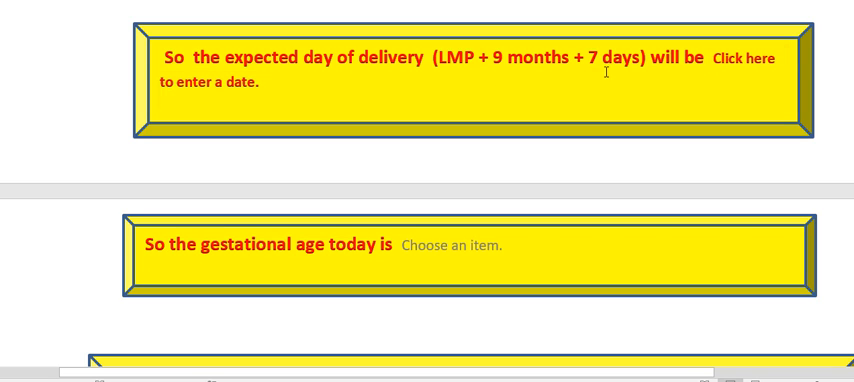
mouse_move(202, 271)
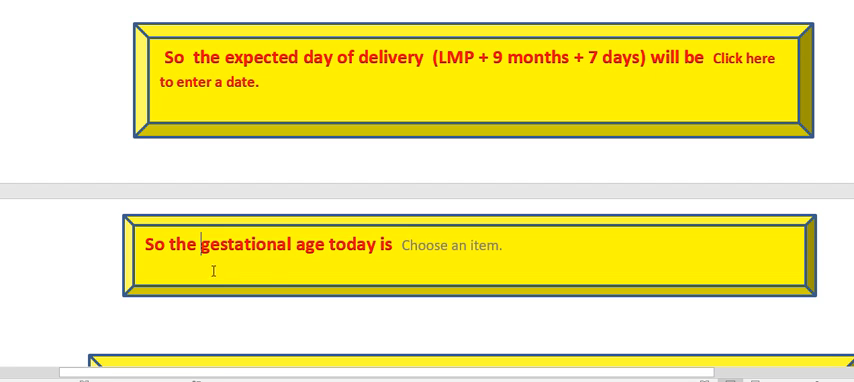
left_click(455, 246)
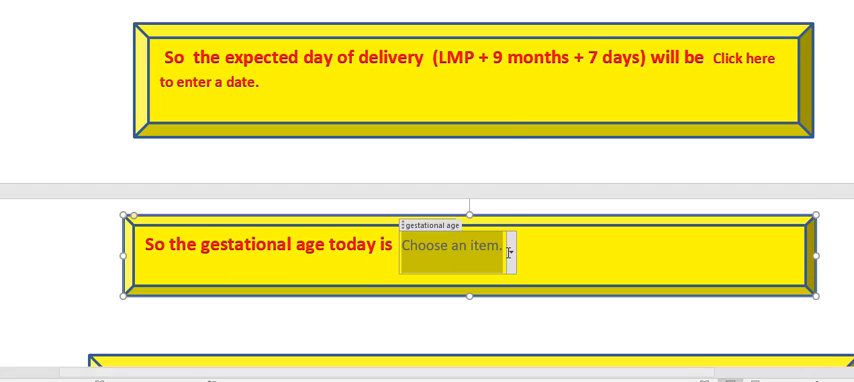
left_click(498, 246)
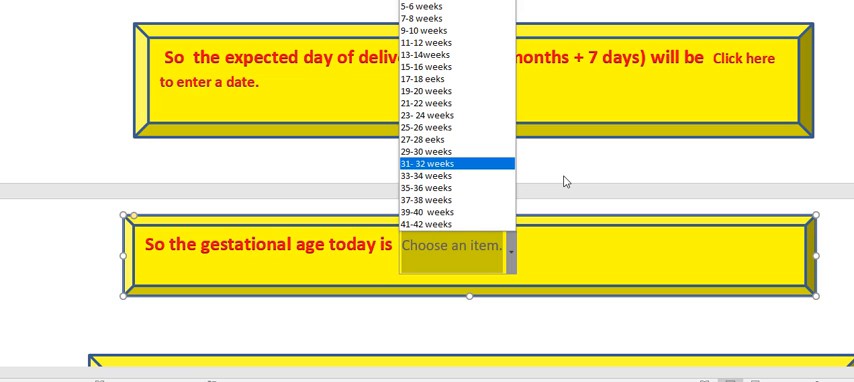
mouse_move(557, 181)
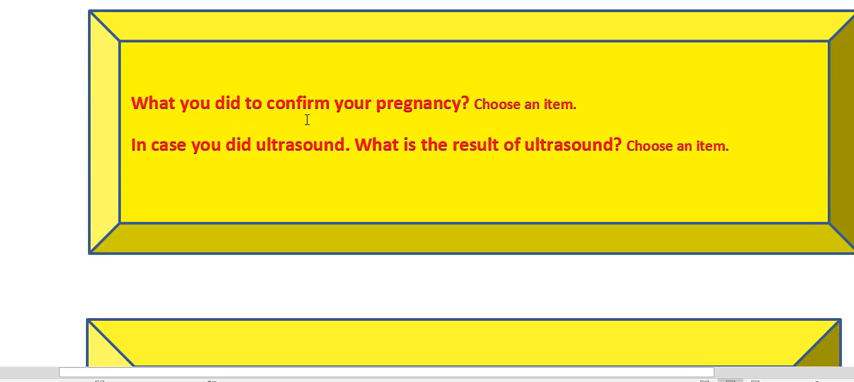
left_click(530, 104)
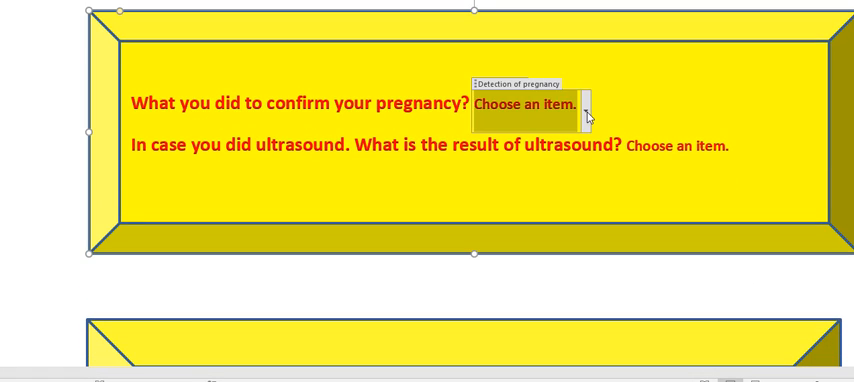
left_click(588, 106)
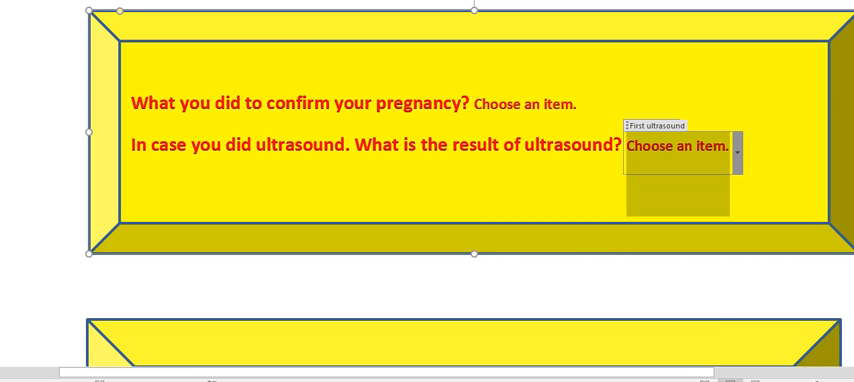
scroll("down", 3)
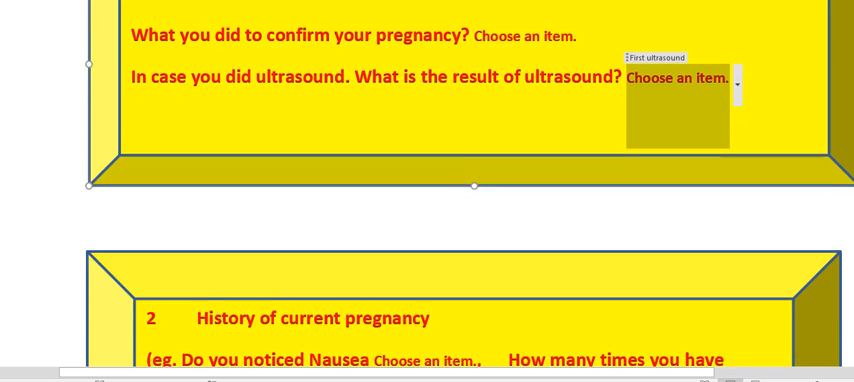
scroll("down", 3)
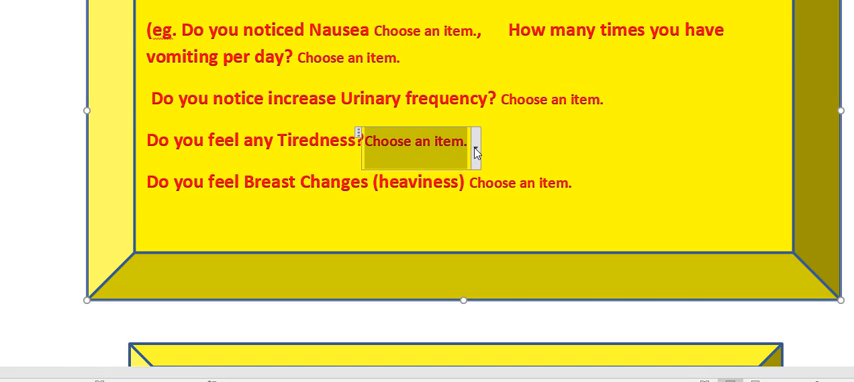
left_click(476, 142)
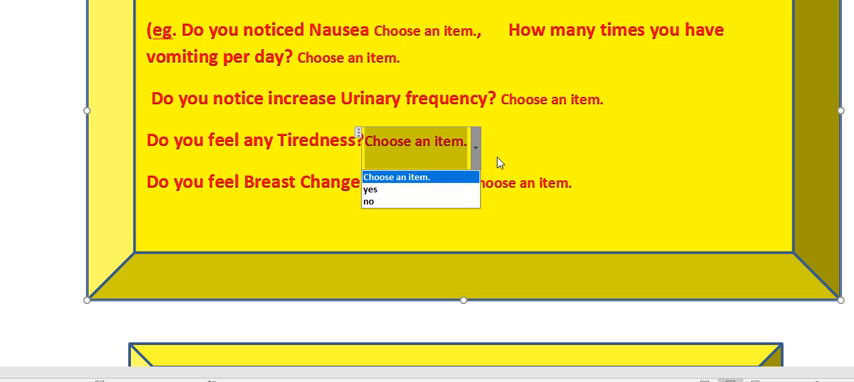
left_click(525, 188)
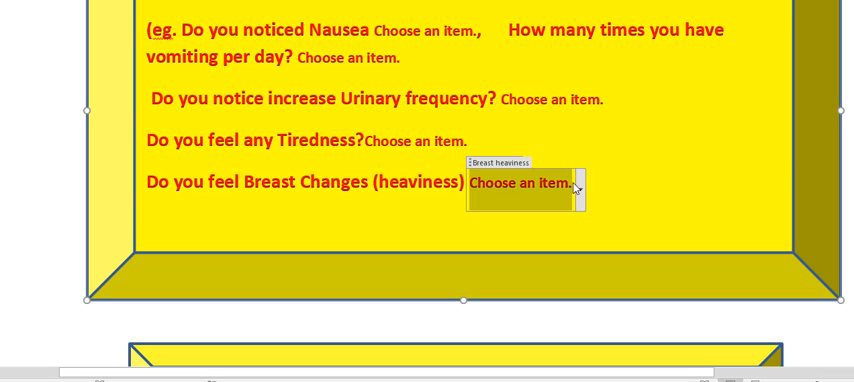
left_click(578, 188)
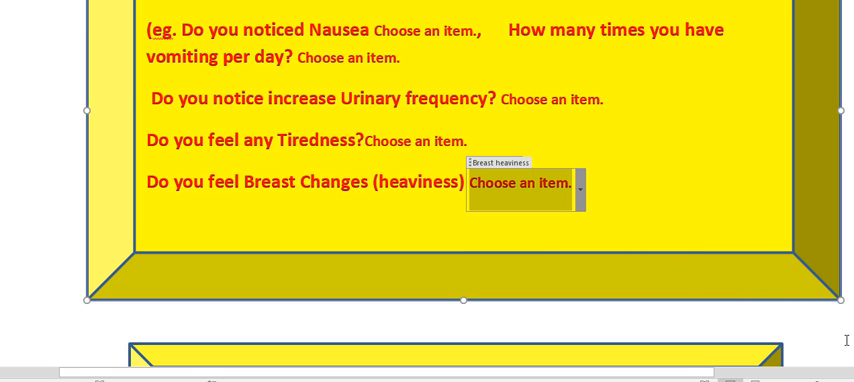
scroll("down", 3)
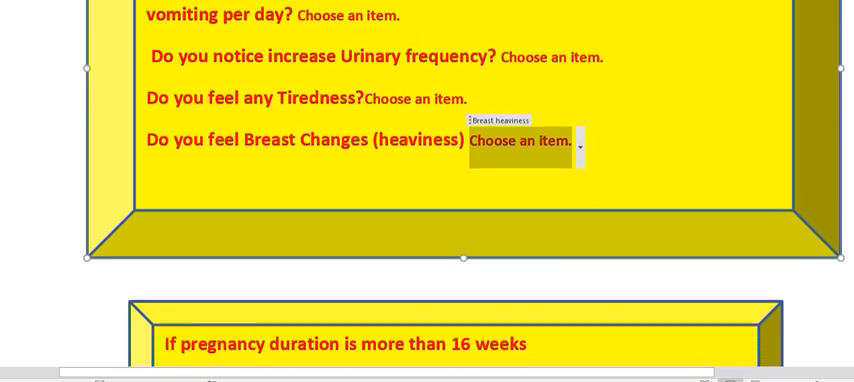
scroll("down", 3)
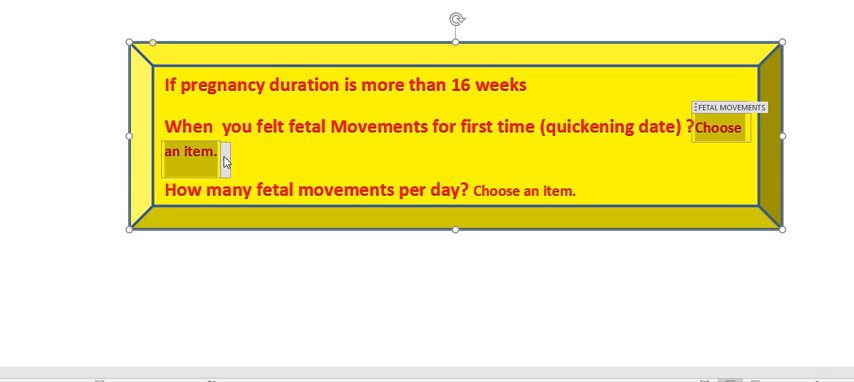
left_click(228, 160)
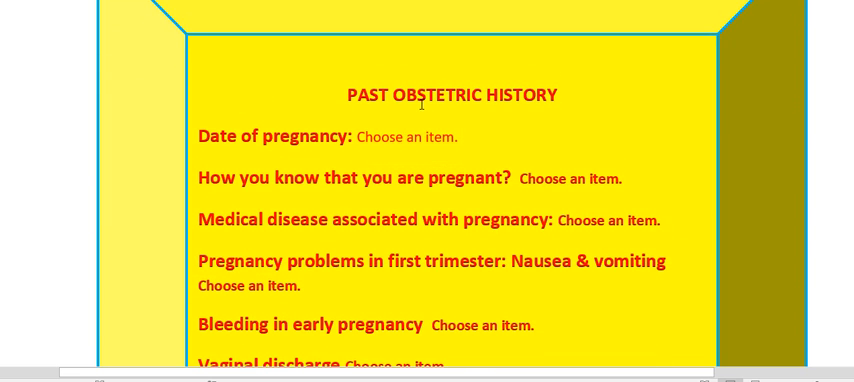
mouse_move(276, 118)
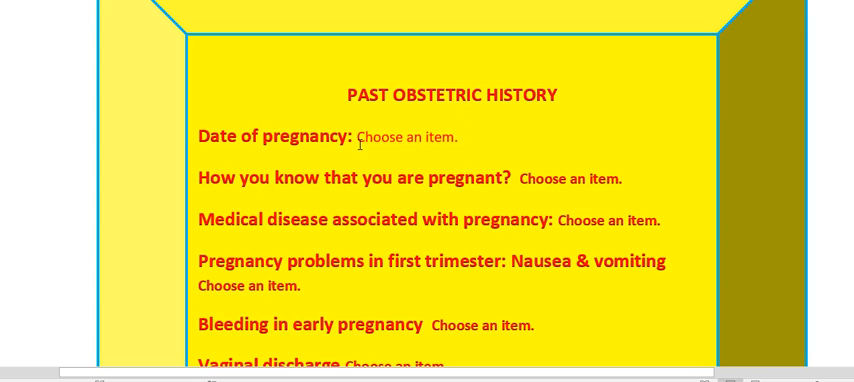
left_click(406, 137)
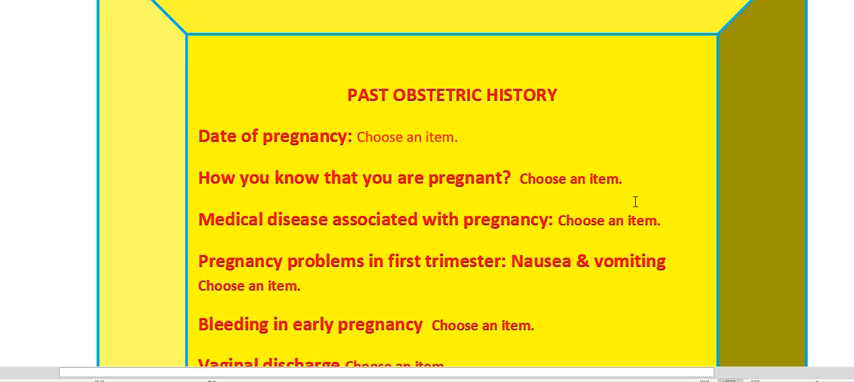
left_click(570, 178)
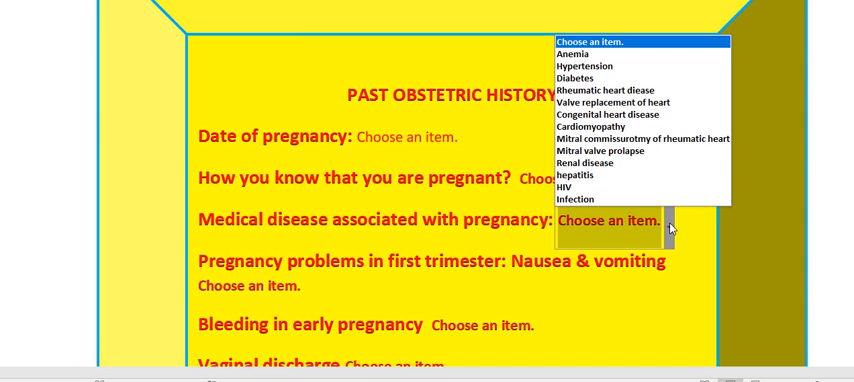
mouse_move(310, 288)
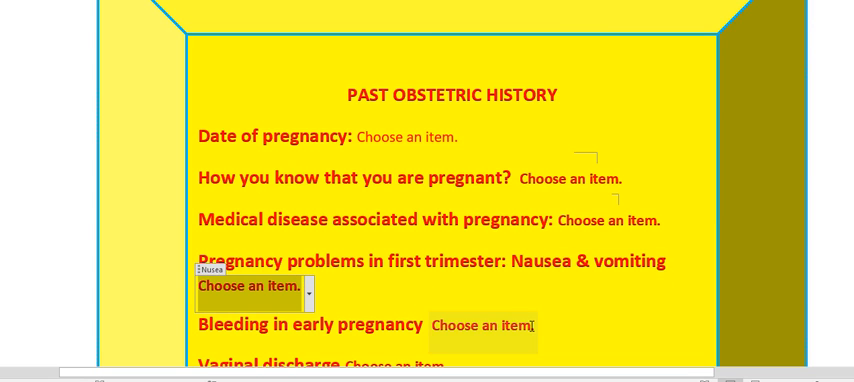
left_click(543, 332)
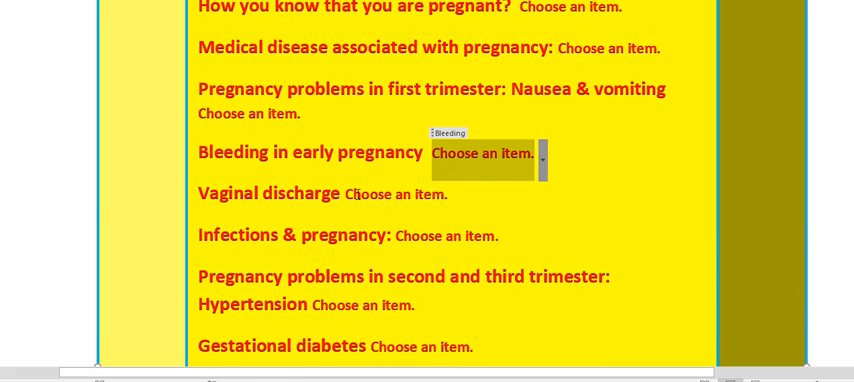
left_click(398, 193)
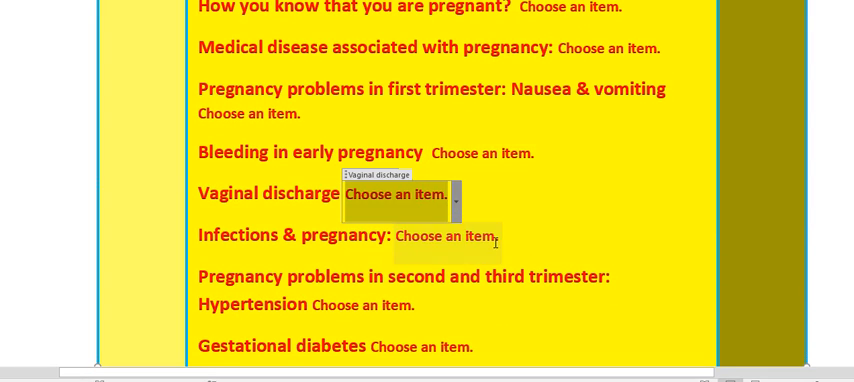
left_click(508, 237)
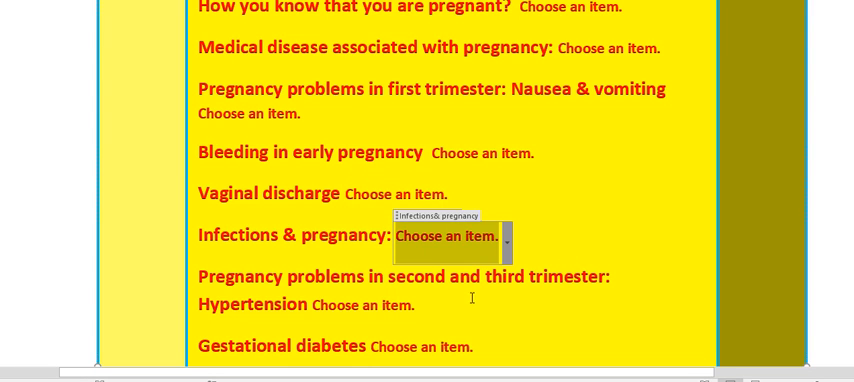
left_click(360, 305)
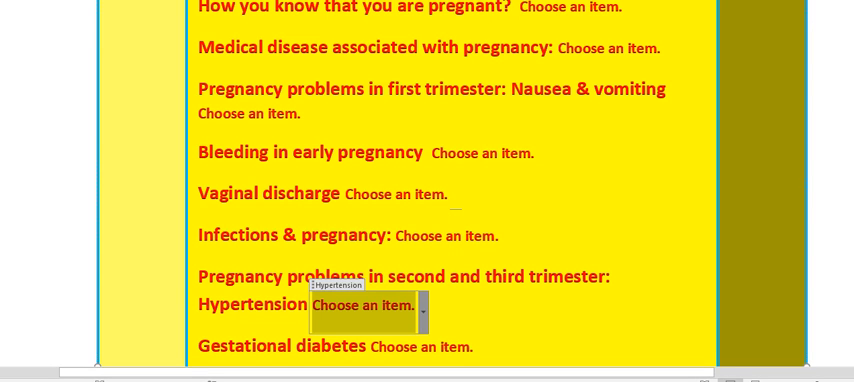
scroll("down", 3)
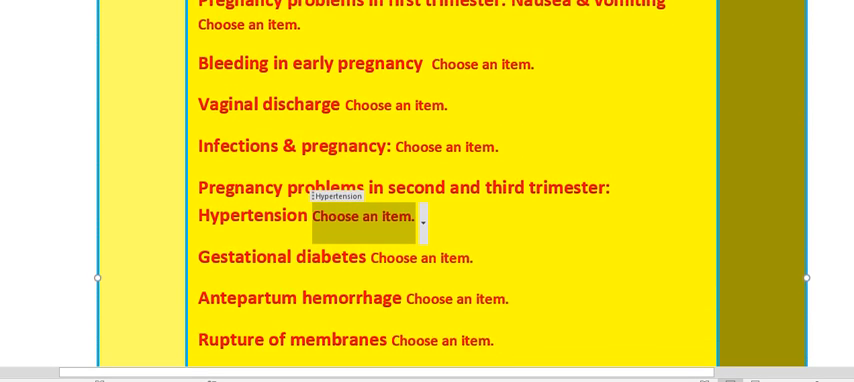
scroll("down", 3)
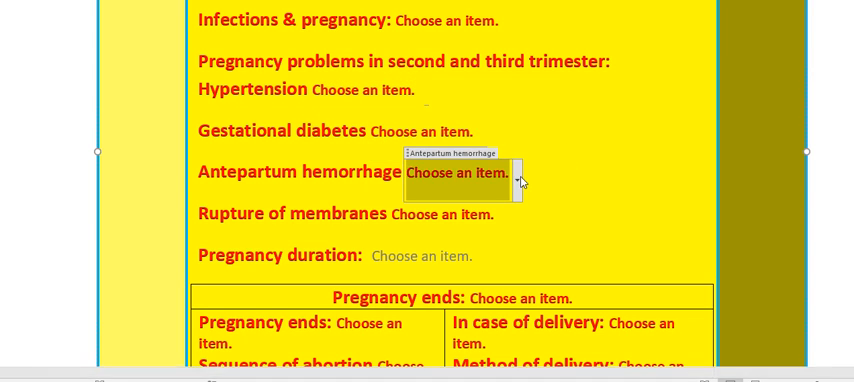
left_click(519, 172)
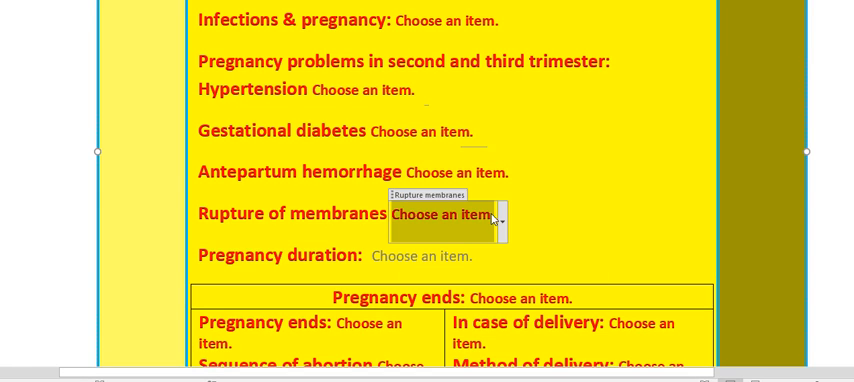
left_click(502, 217)
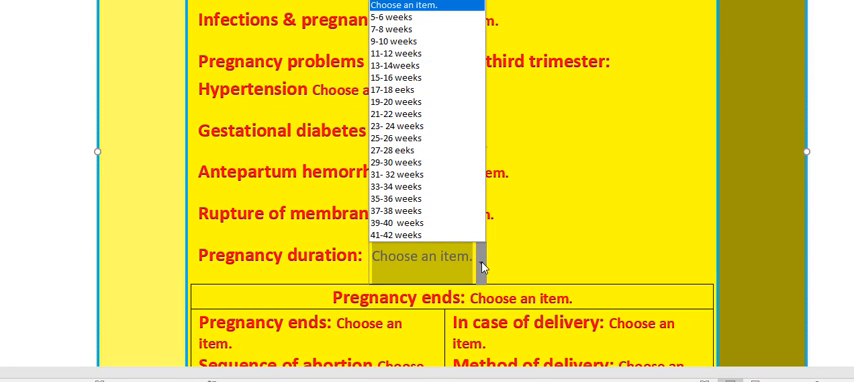
left_click(483, 256)
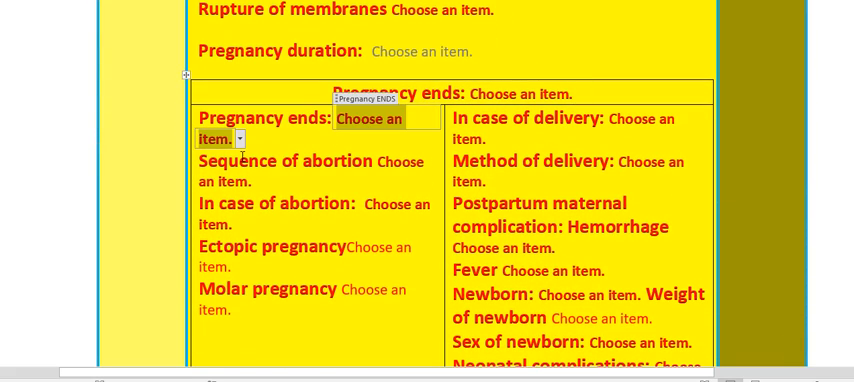
left_click(239, 138)
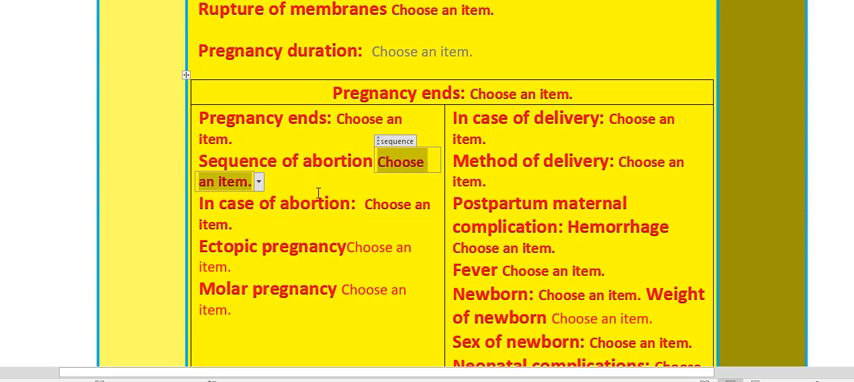
left_click(259, 181)
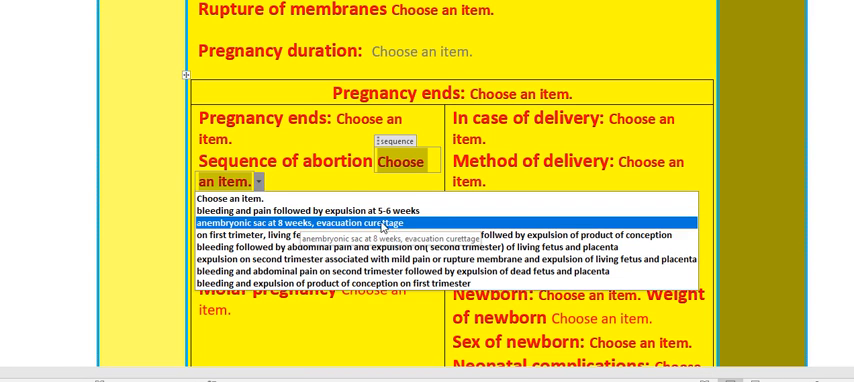
mouse_move(300, 235)
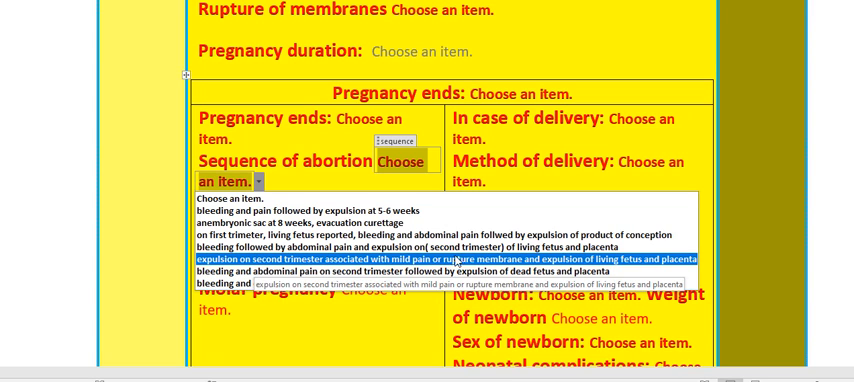
mouse_move(510, 264)
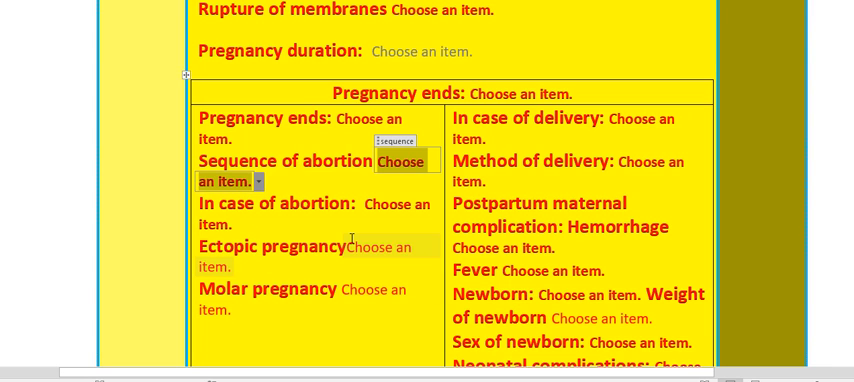
left_click(397, 246)
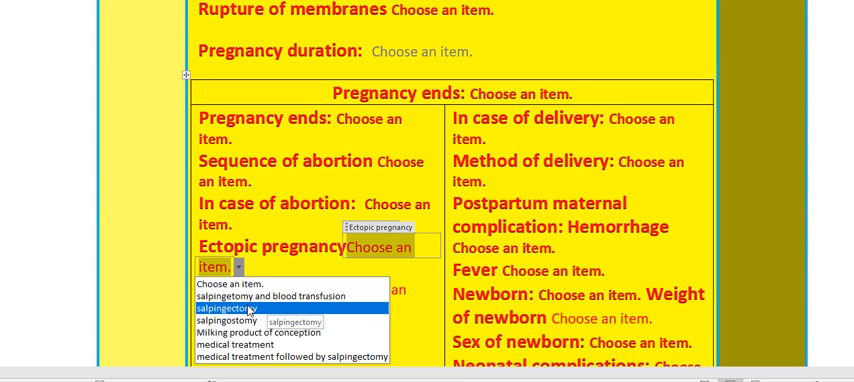
mouse_move(270, 332)
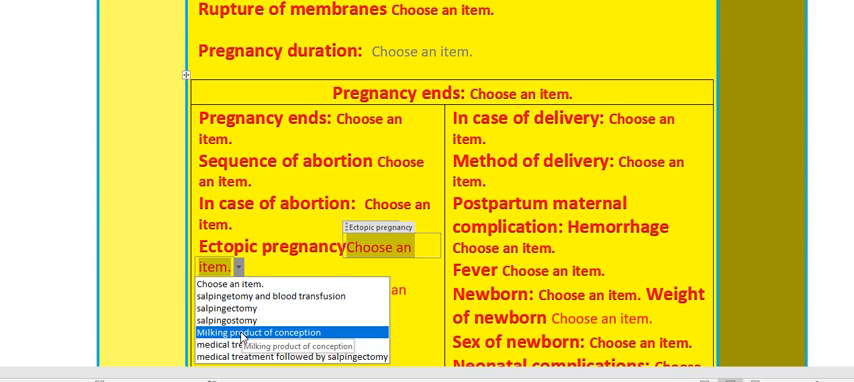
mouse_move(320, 338)
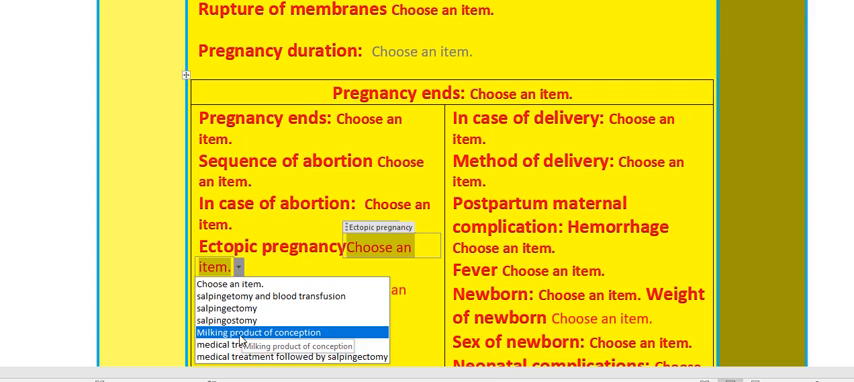
mouse_move(245, 343)
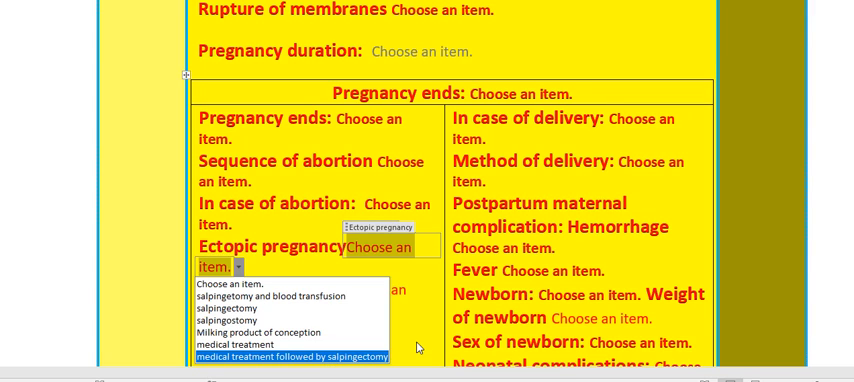
mouse_move(701, 177)
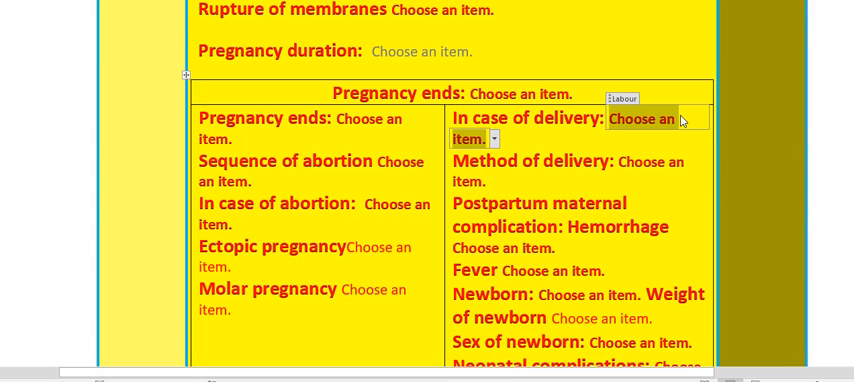
left_click(492, 138)
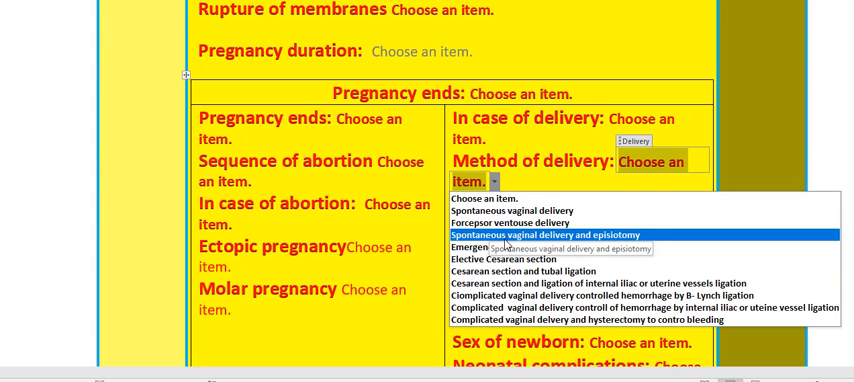
mouse_move(538, 247)
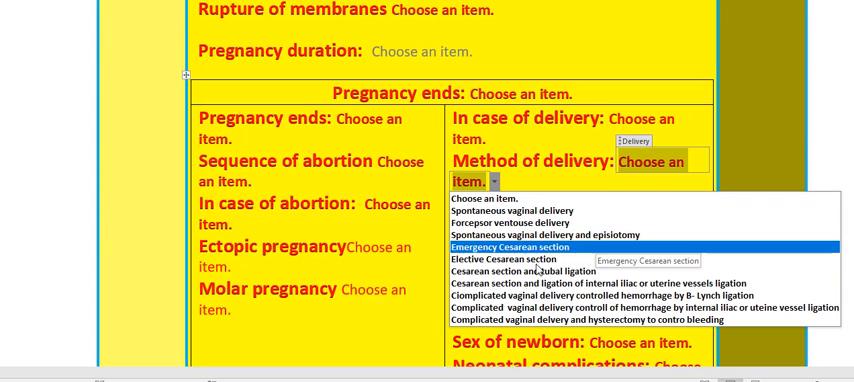
mouse_move(512, 259)
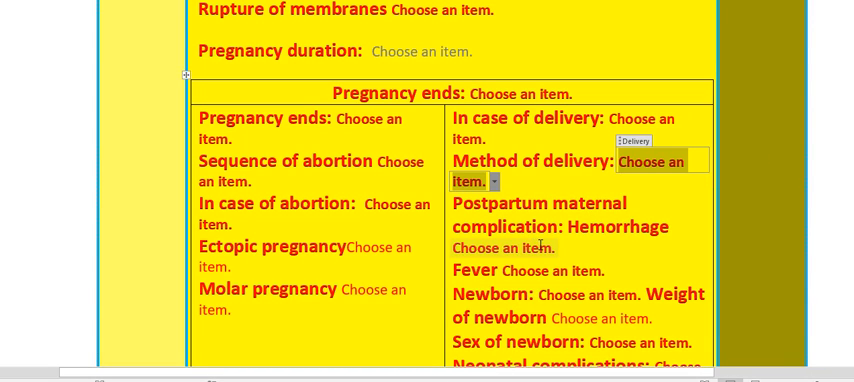
left_click(503, 247)
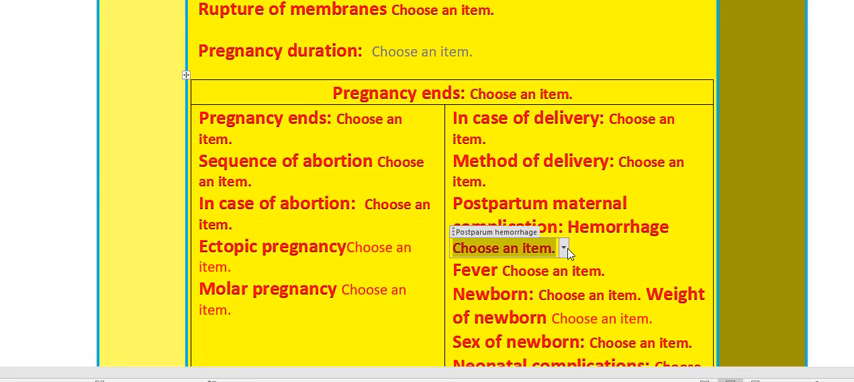
left_click(565, 247)
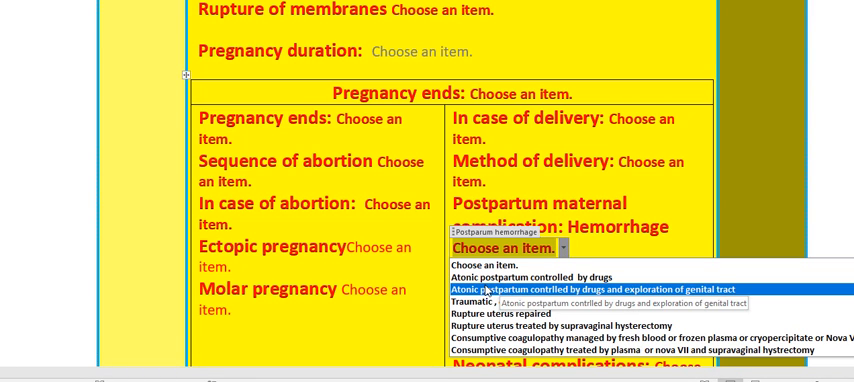
mouse_move(705, 302)
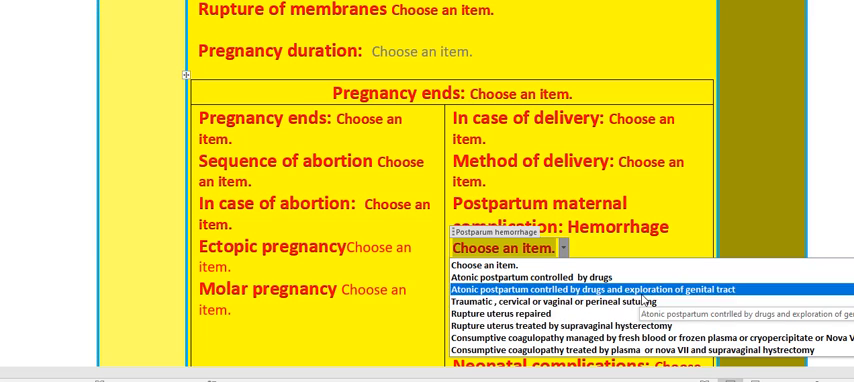
mouse_move(560, 314)
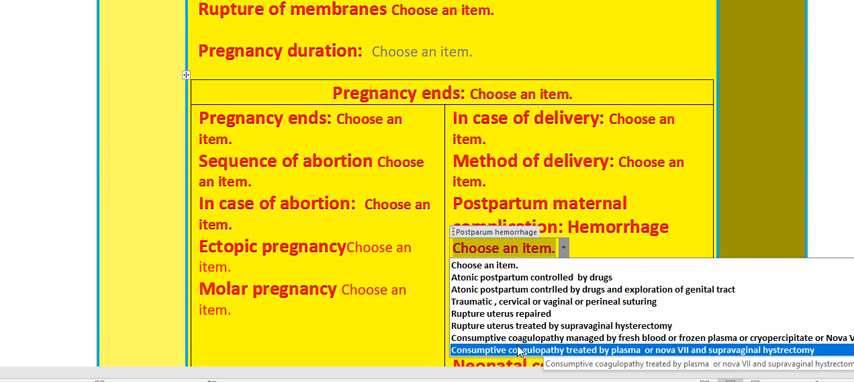
mouse_move(615, 352)
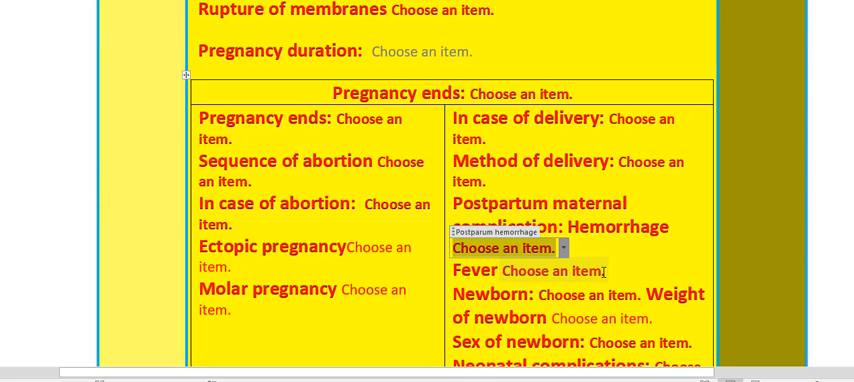
left_click(612, 270)
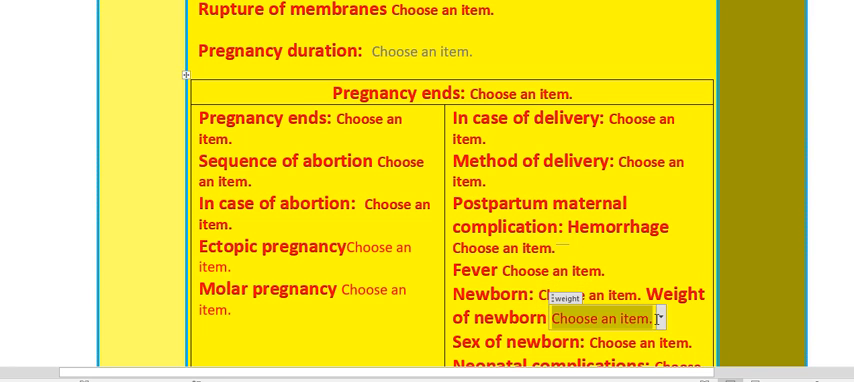
left_click(657, 317)
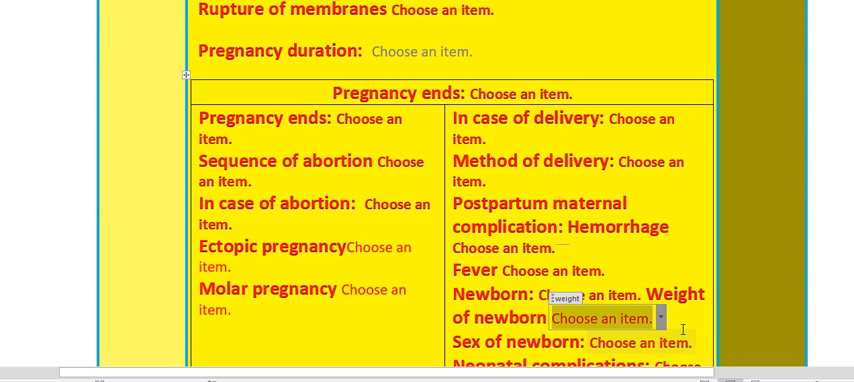
left_click(640, 343)
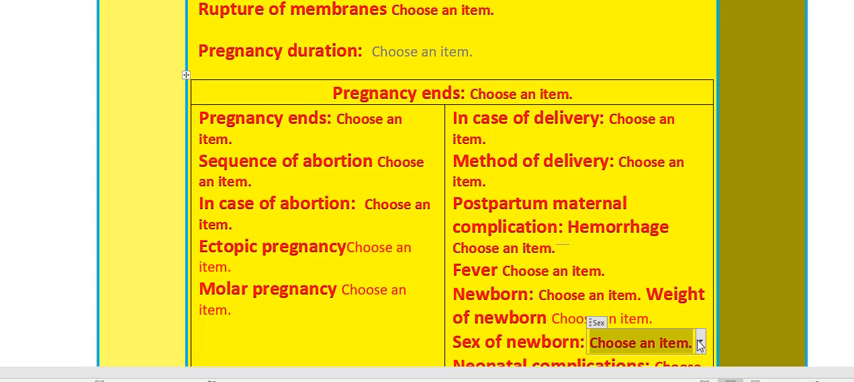
left_click(699, 343)
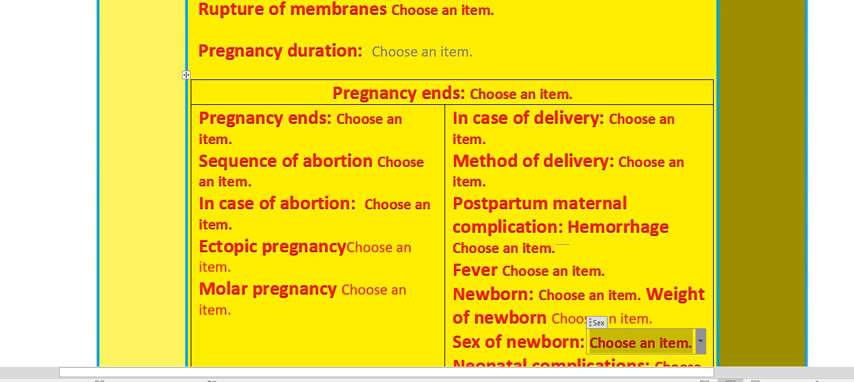
scroll("down", 3)
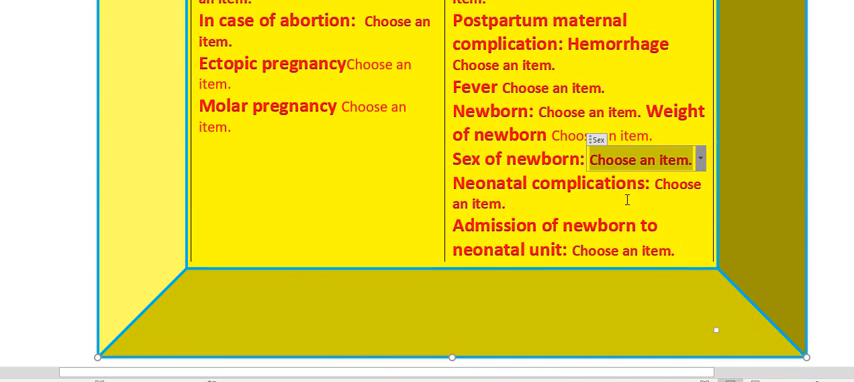
left_click(680, 183)
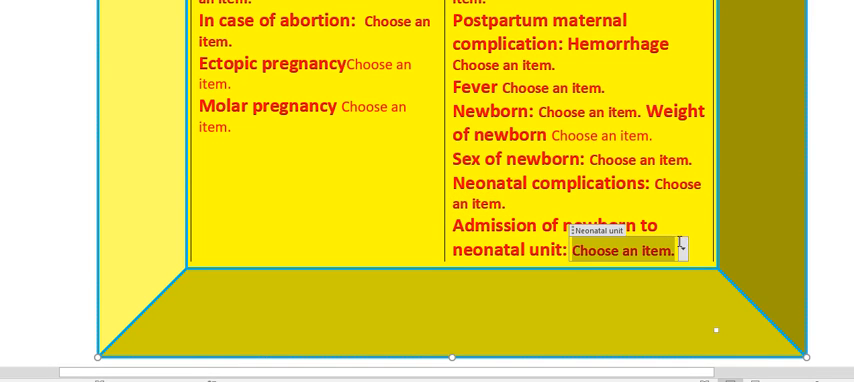
left_click(679, 250)
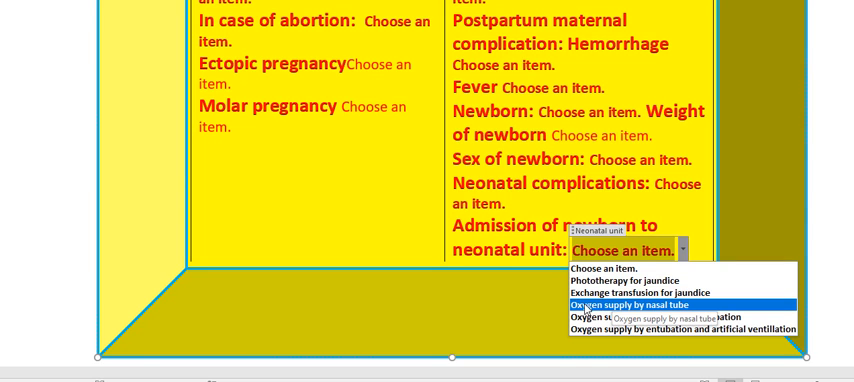
mouse_move(650, 315)
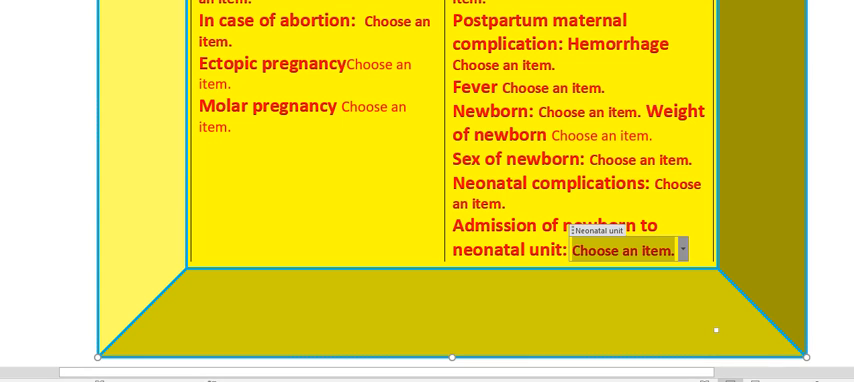
scroll("down", 3)
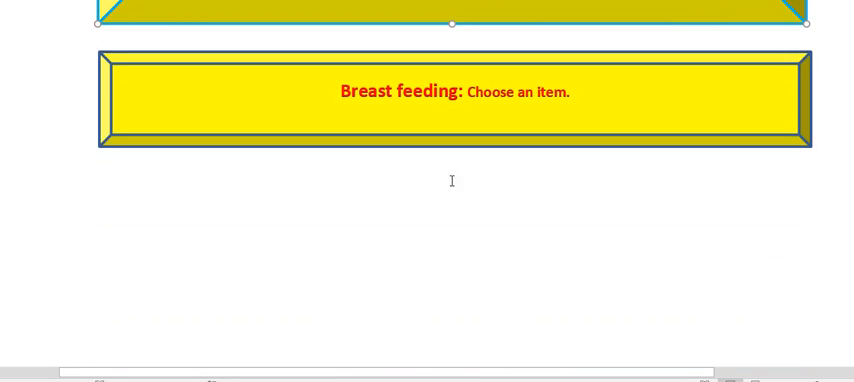
left_click(525, 92)
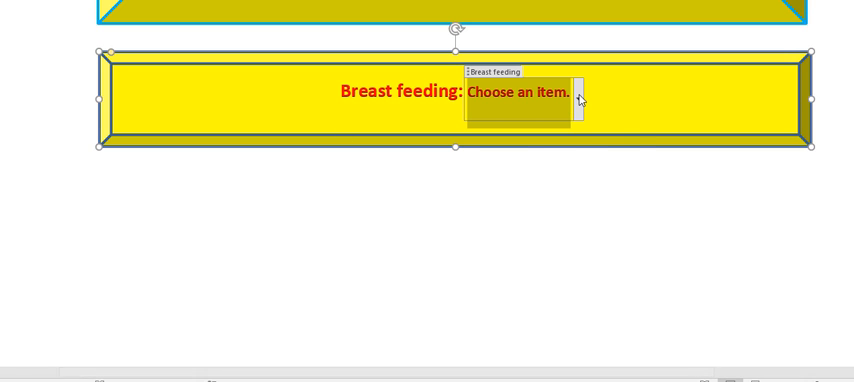
left_click(580, 92)
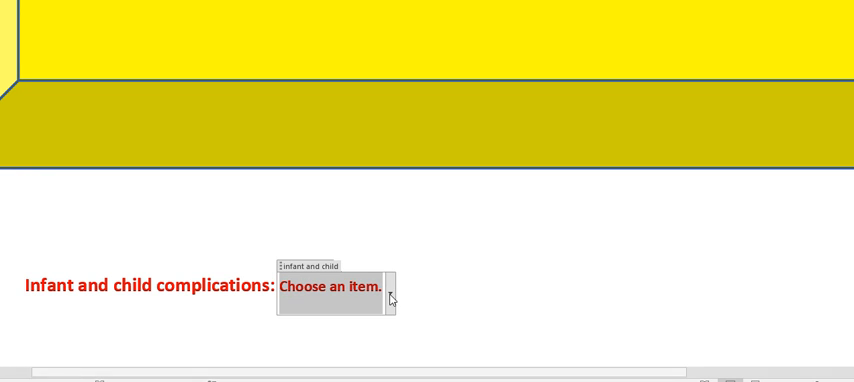
left_click(391, 296)
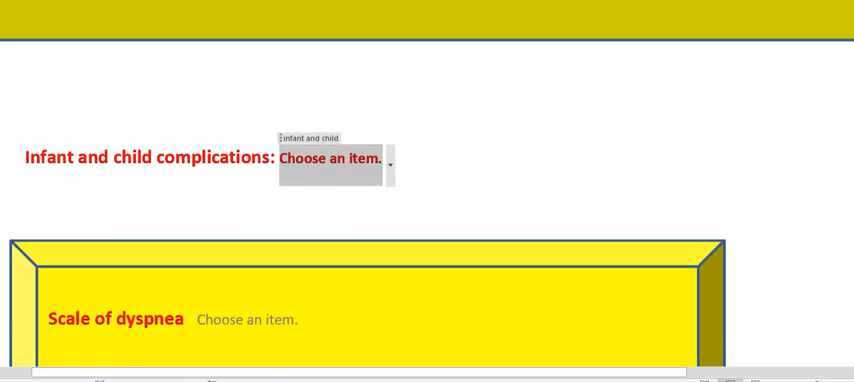
scroll("down", 3)
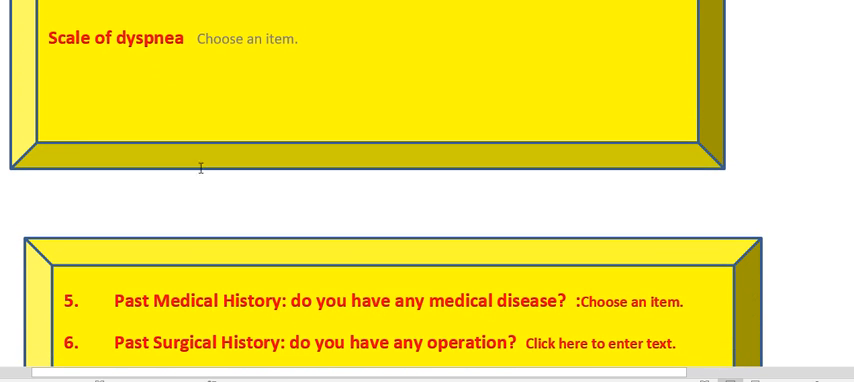
left_click(247, 38)
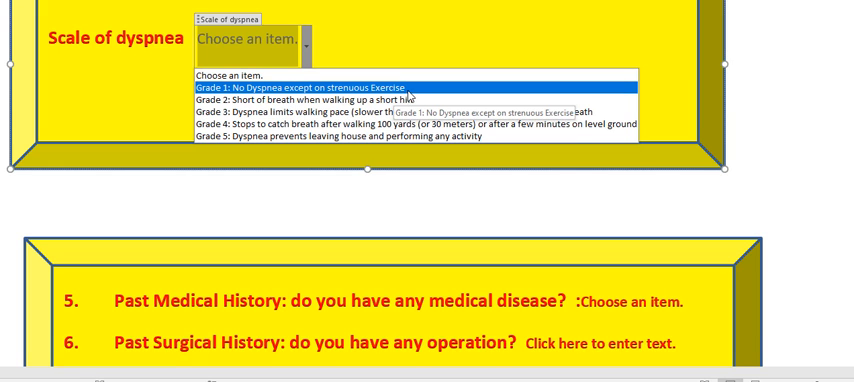
mouse_move(300, 100)
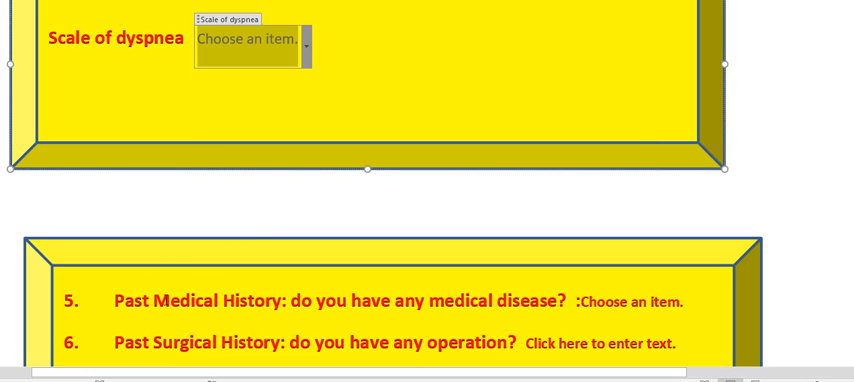
left_click(630, 301)
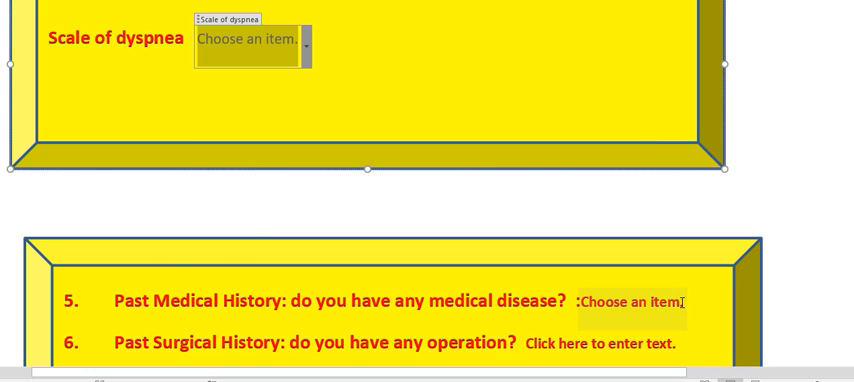
left_click(685, 302)
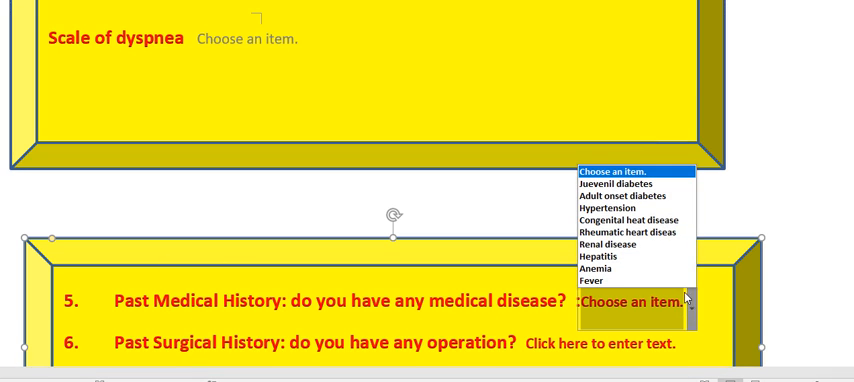
mouse_move(617, 184)
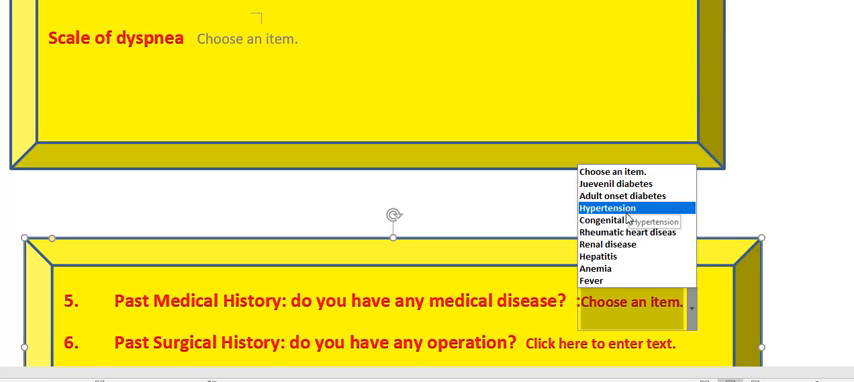
mouse_move(620, 220)
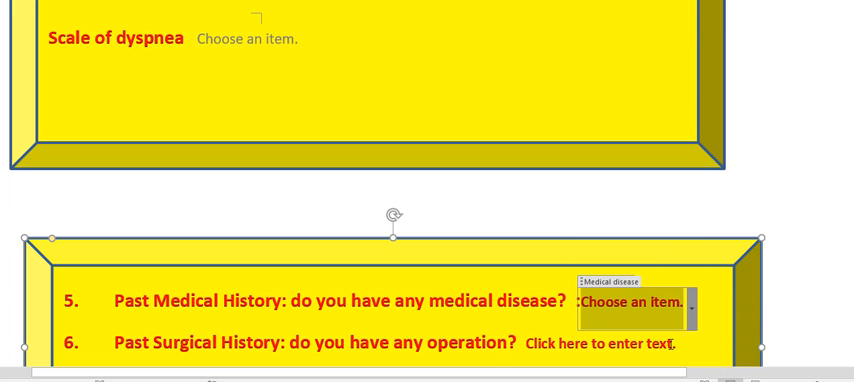
left_click(600, 343)
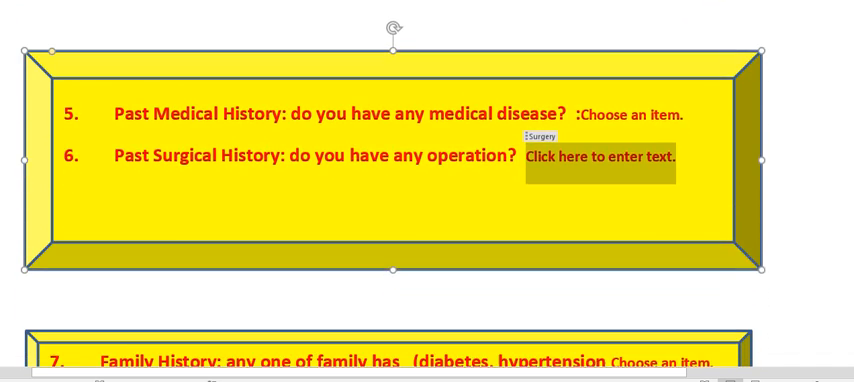
scroll("down", 3)
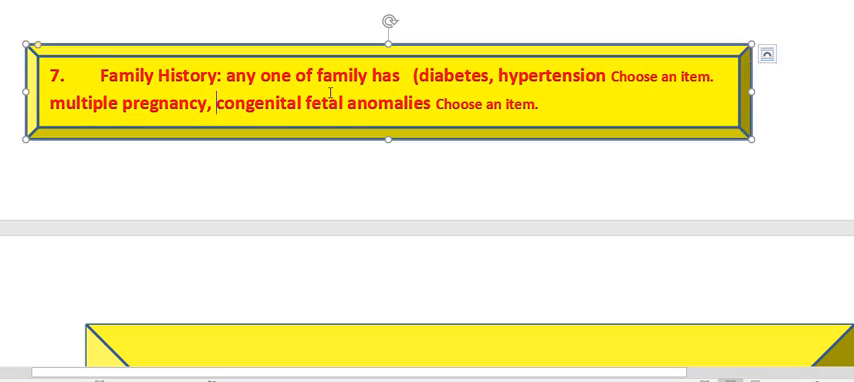
- List the family history choices: twin pregnancy, congenital anomalies, mental retardation
left_click(668, 77)
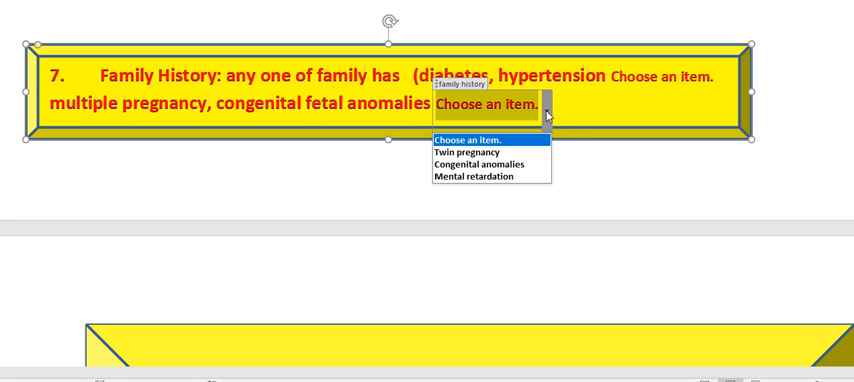
mouse_move(814, 144)
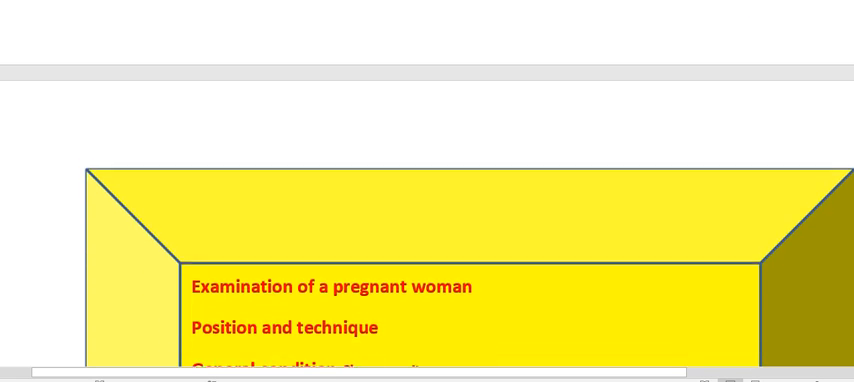
- Inspect the weight, pulse, blood pressure and respiratory rate fields, then list the pallor choices
scroll("down", 3)
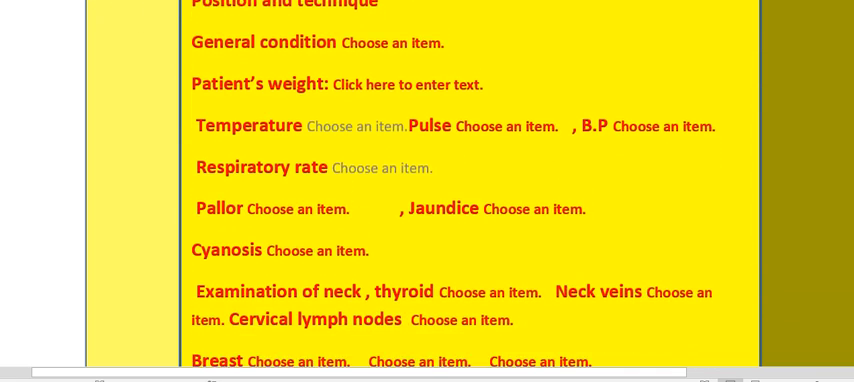
scroll("down", 3)
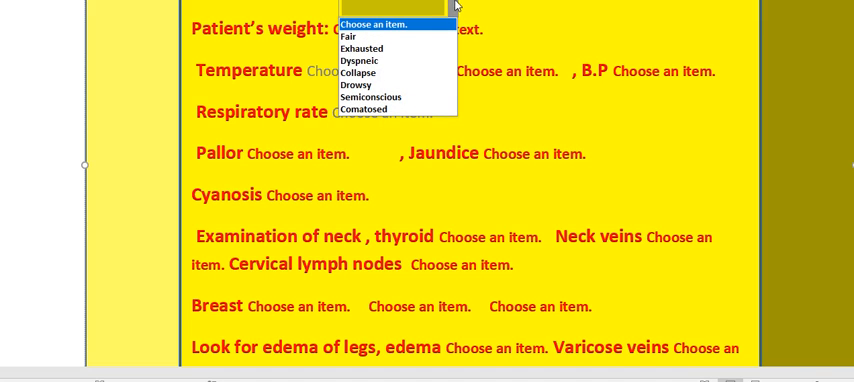
mouse_move(361, 60)
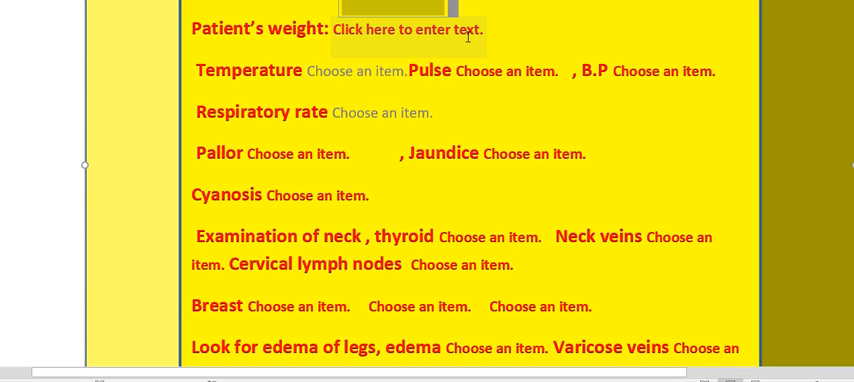
left_click(408, 29)
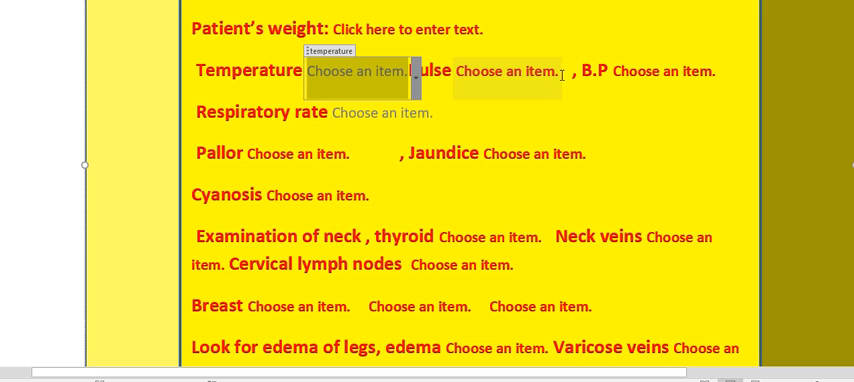
left_click(564, 71)
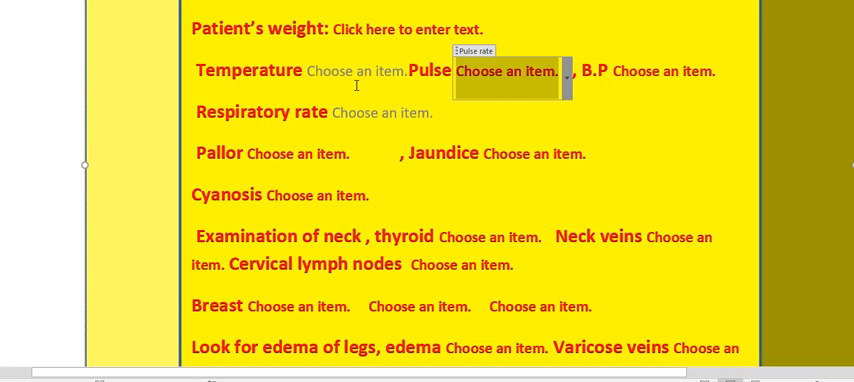
left_click(667, 71)
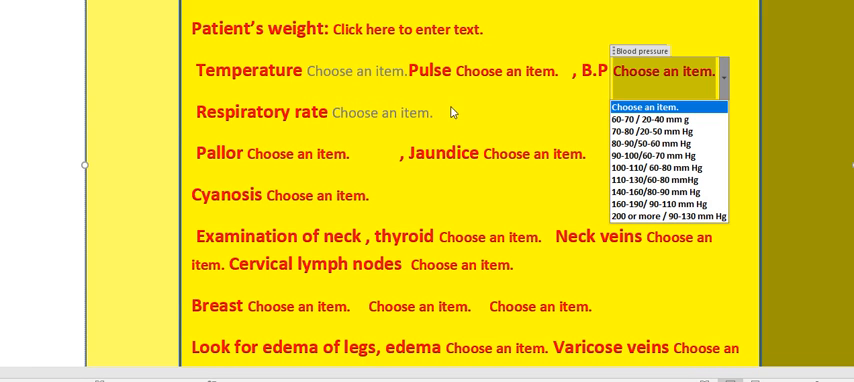
left_click(385, 112)
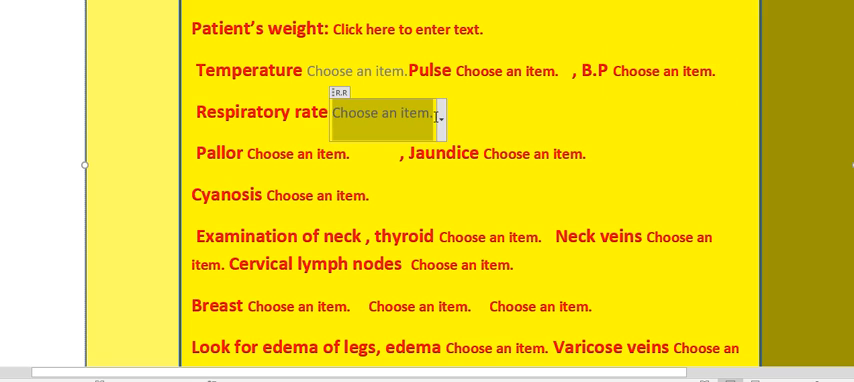
left_click(438, 112)
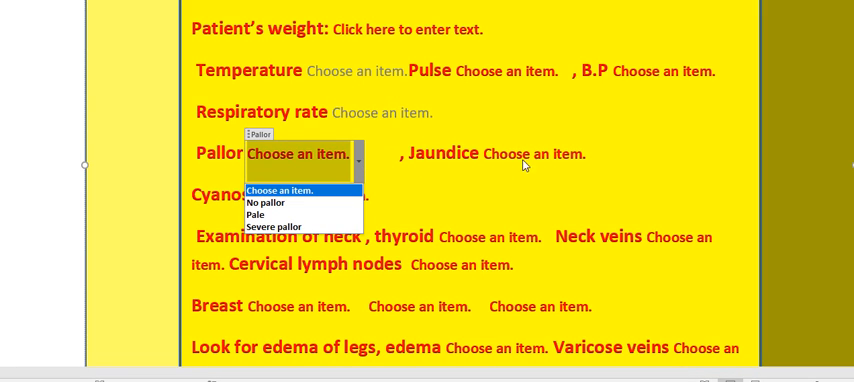
left_click(535, 153)
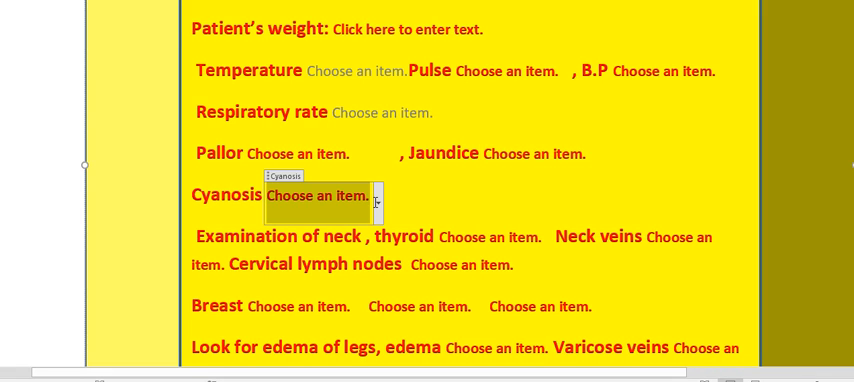
mouse_move(440, 200)
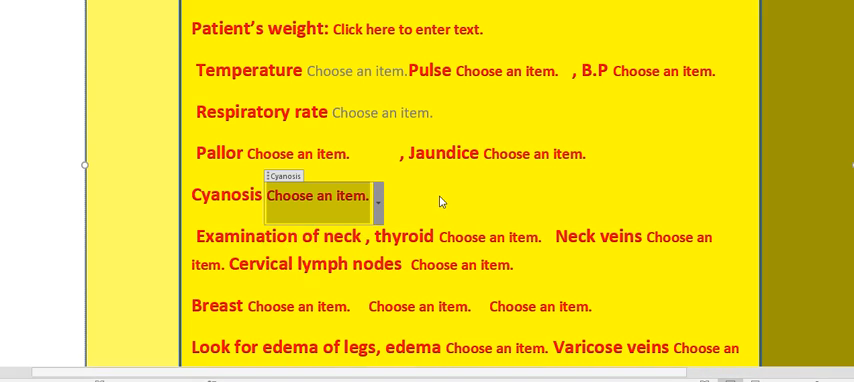
left_click(535, 154)
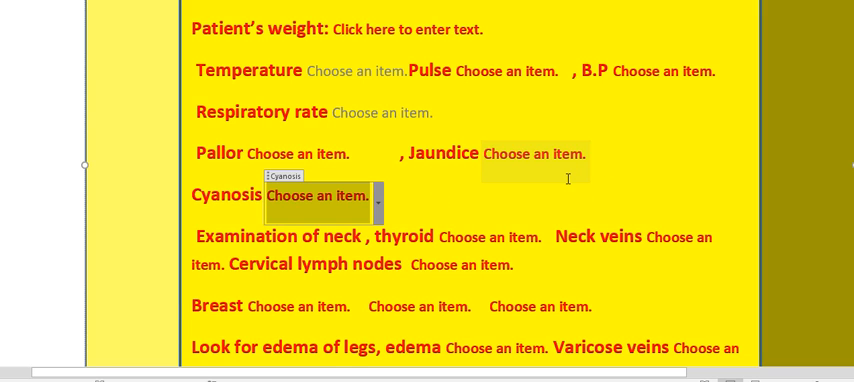
left_click(535, 154)
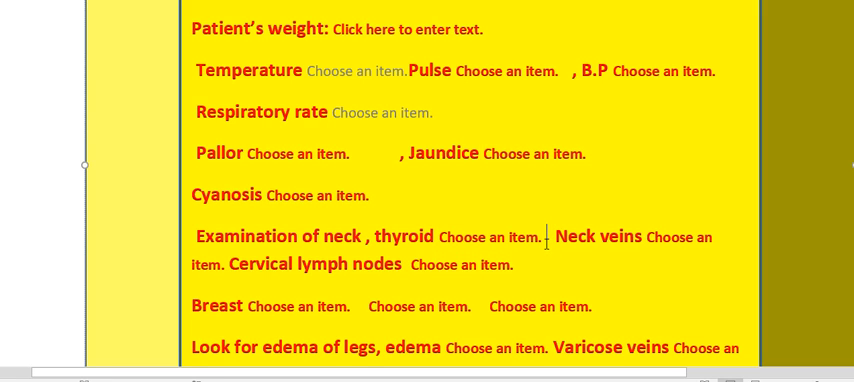
left_click(490, 237)
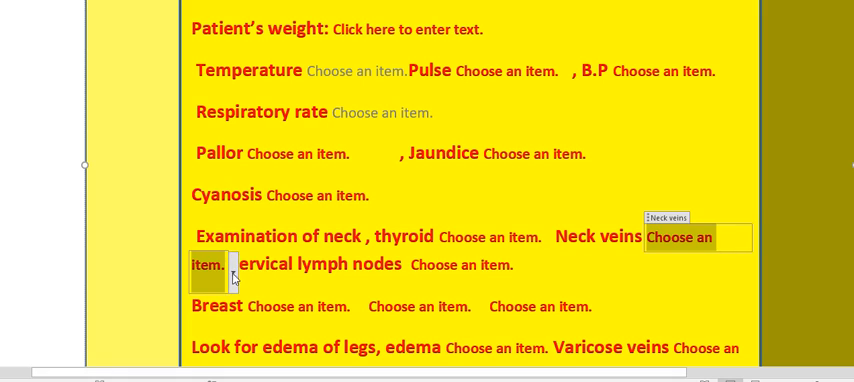
left_click(230, 266)
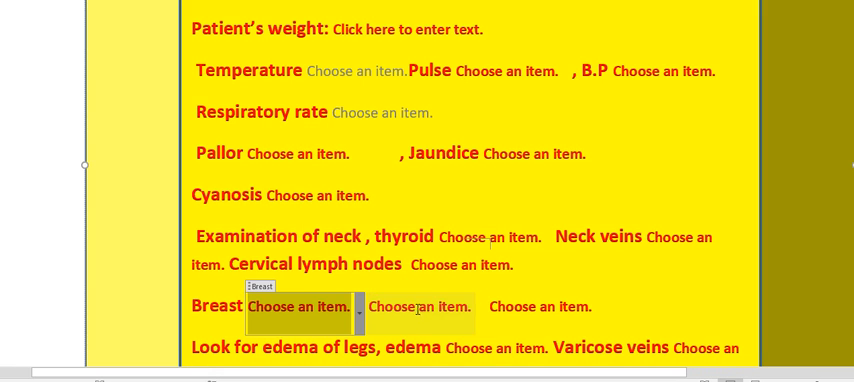
left_click(418, 307)
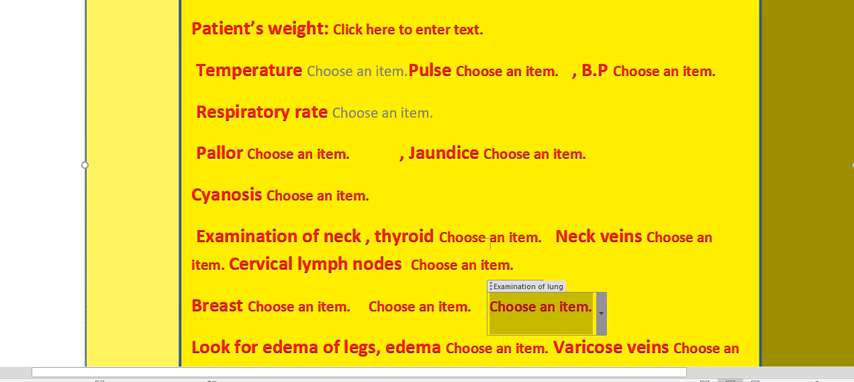
scroll("down", 3)
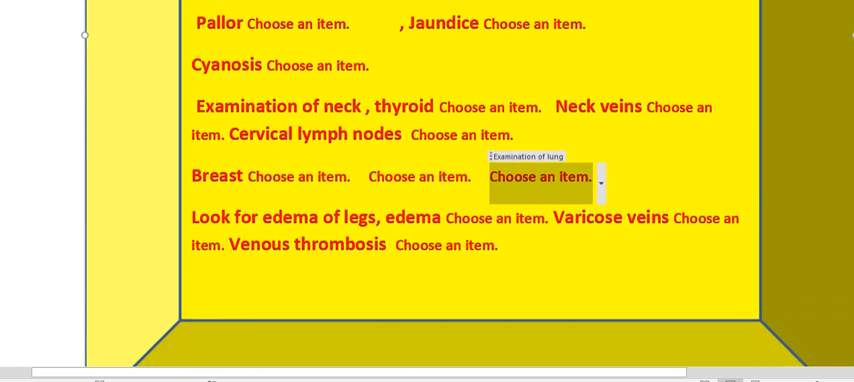
scroll("down", 3)
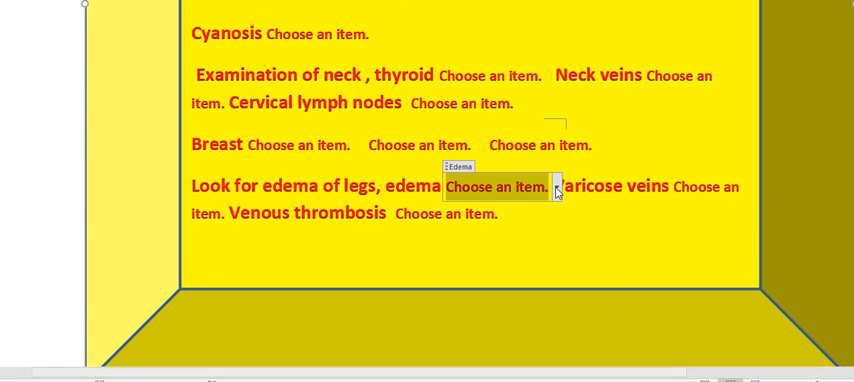
left_click(554, 188)
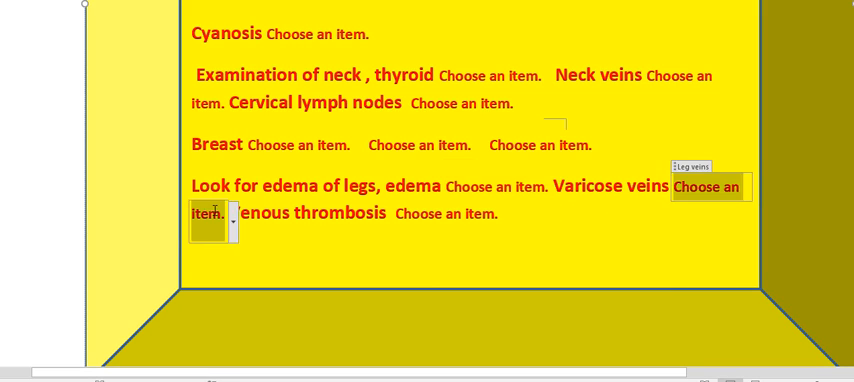
left_click(227, 216)
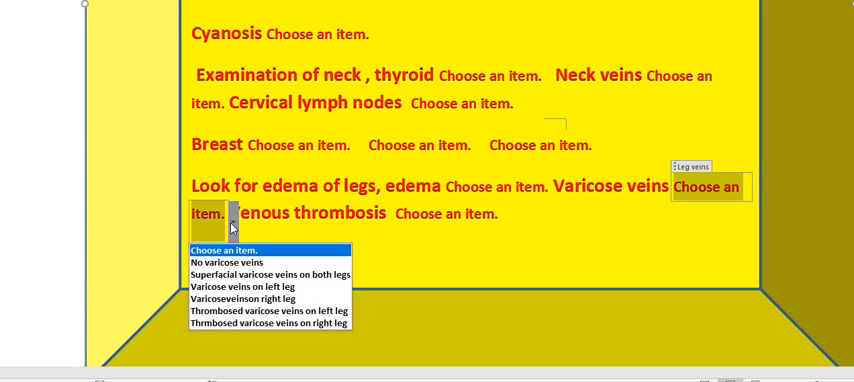
mouse_move(492, 214)
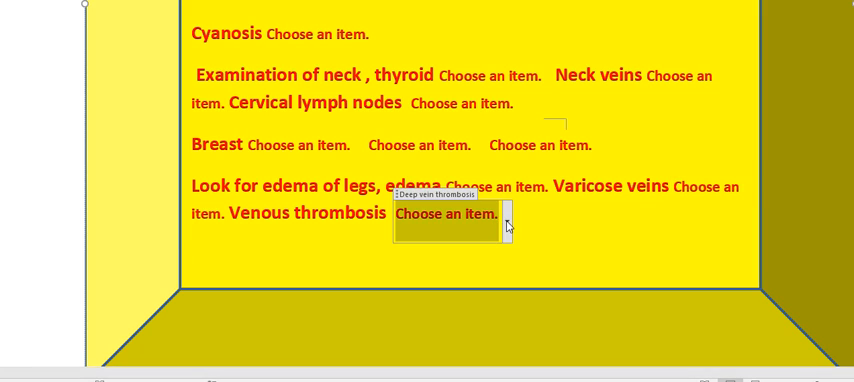
left_click(507, 213)
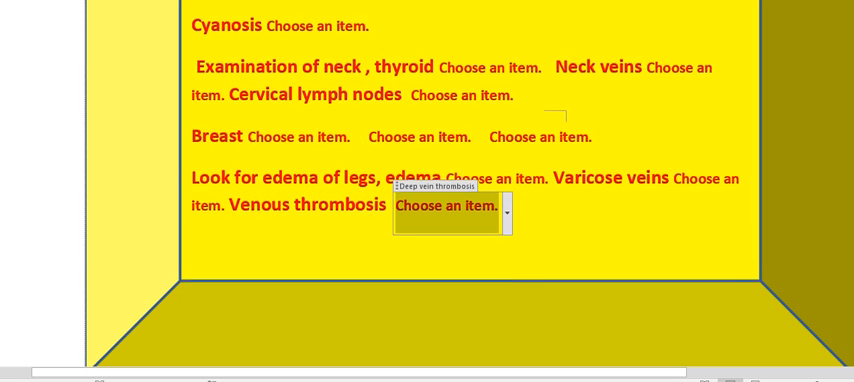
scroll("down", 3)
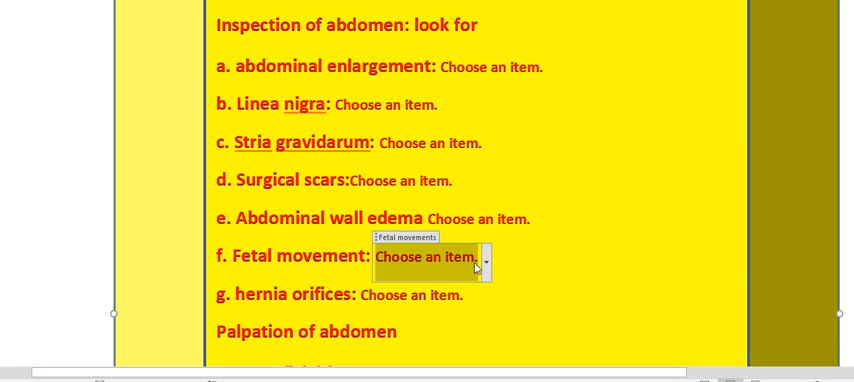
mouse_move(490, 263)
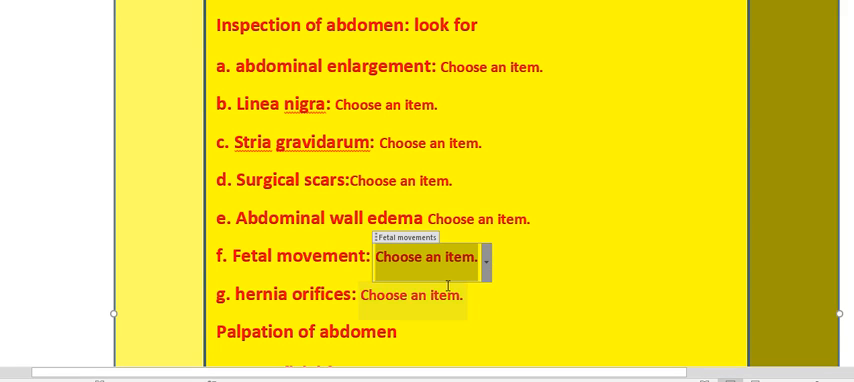
left_click(473, 295)
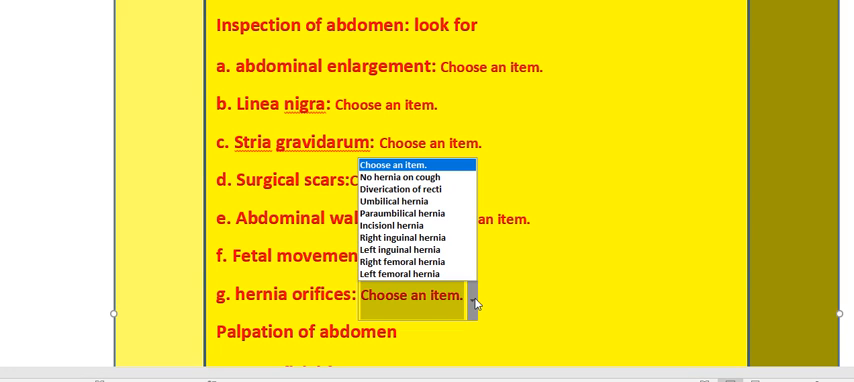
mouse_move(503, 291)
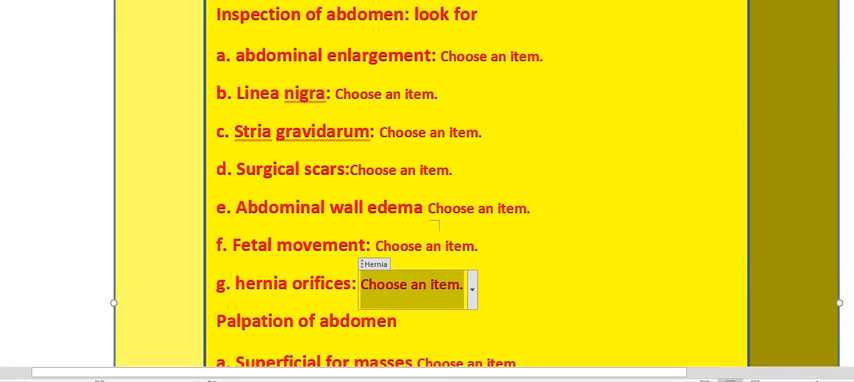
scroll("down", 3)
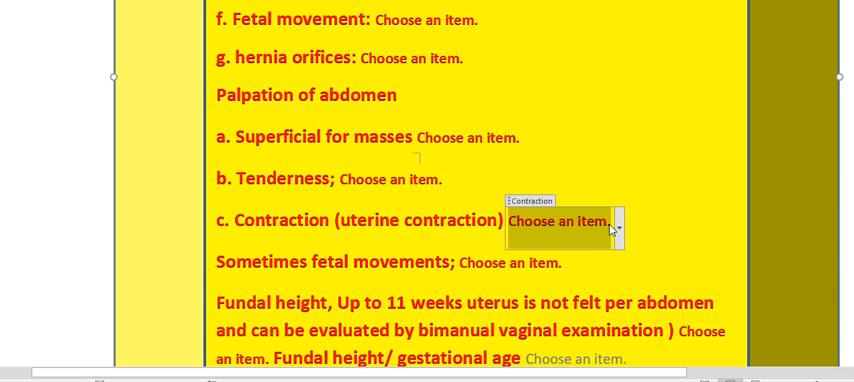
left_click(618, 222)
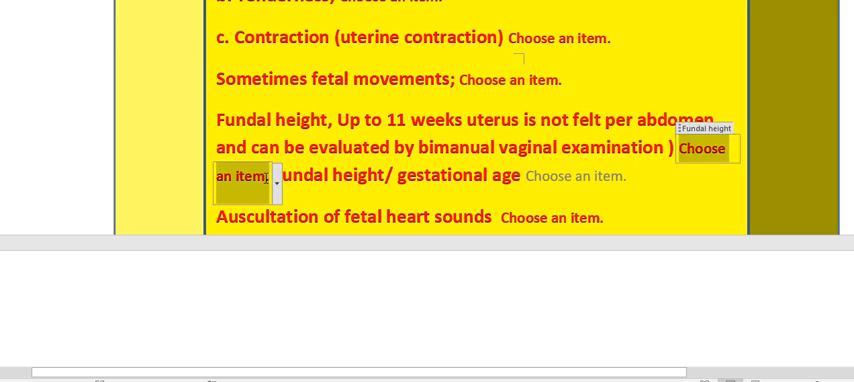
left_click(281, 187)
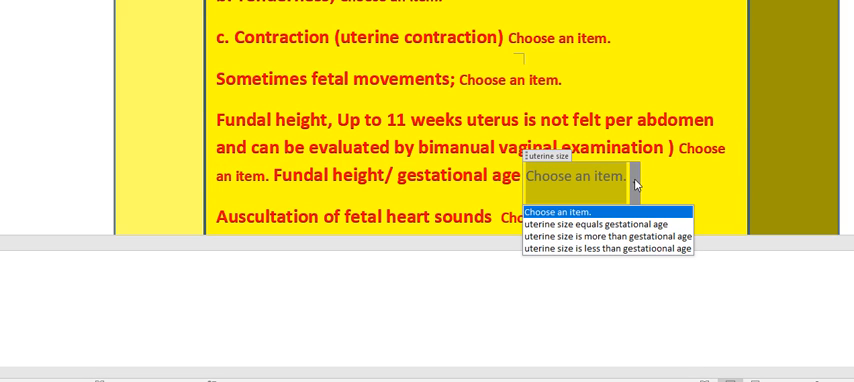
mouse_move(605, 222)
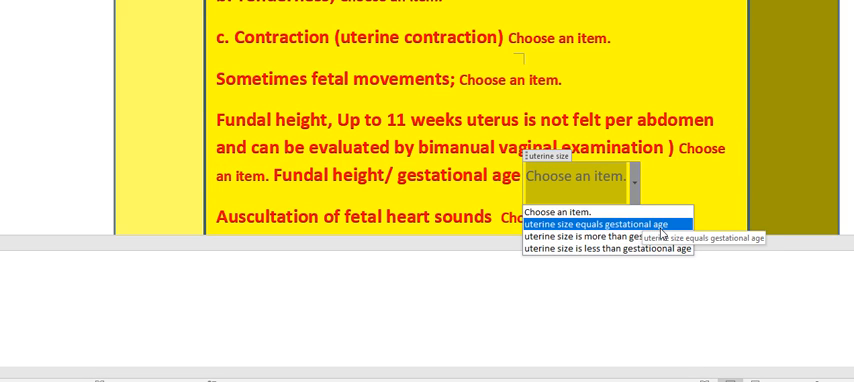
mouse_move(605, 247)
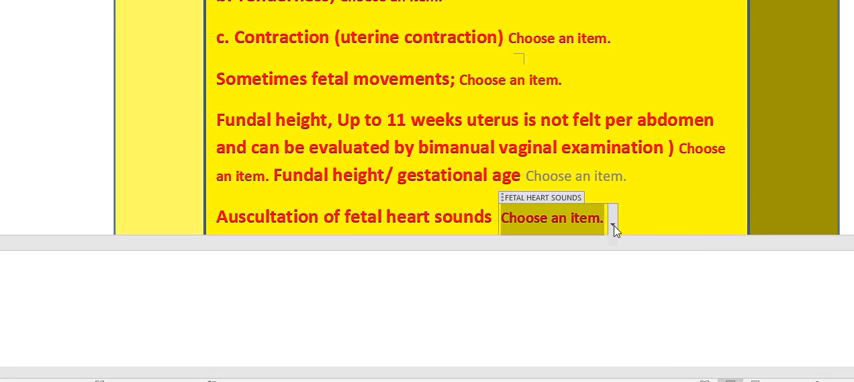
left_click(614, 218)
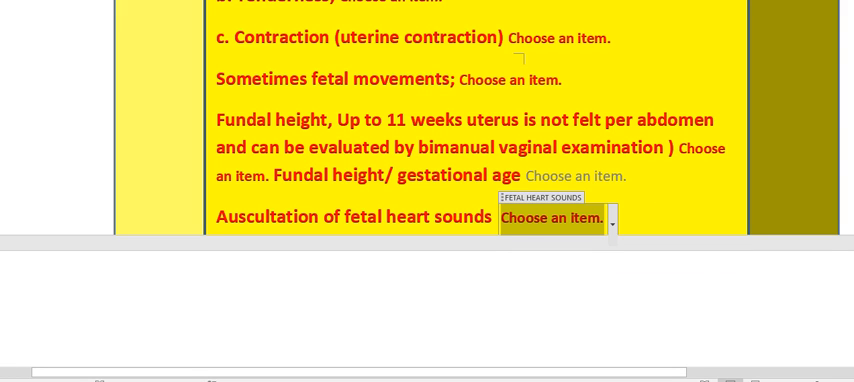
scroll("down", 3)
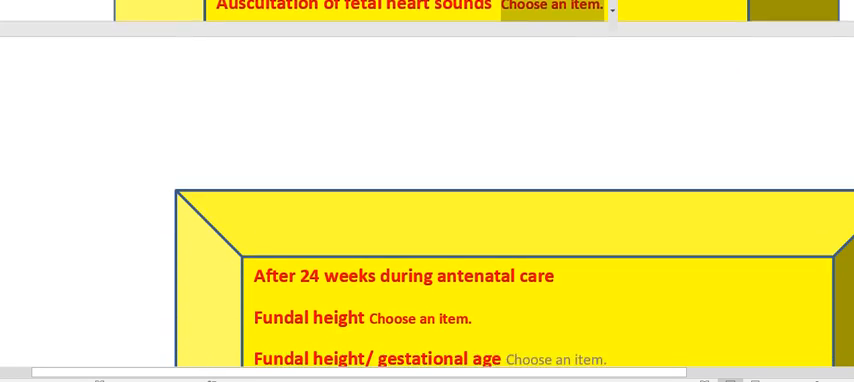
scroll("down", 3)
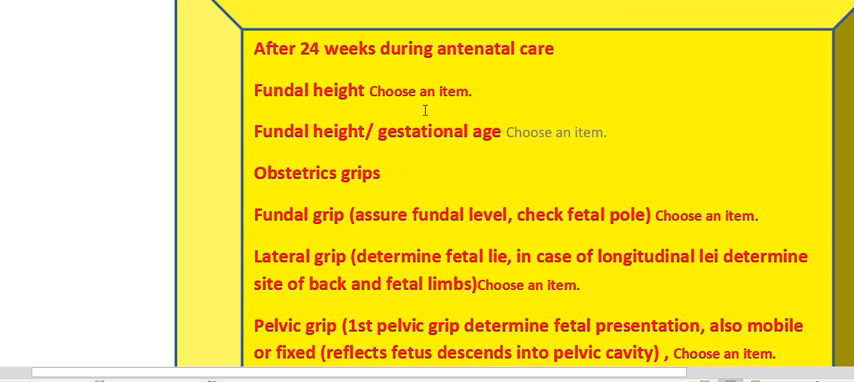
left_click(420, 90)
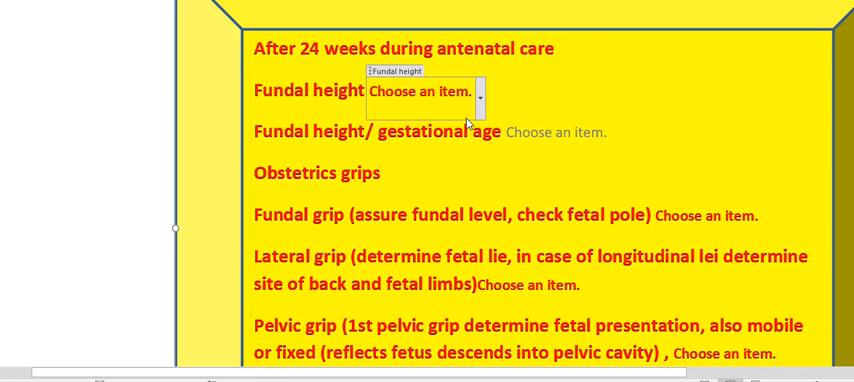
left_click(481, 91)
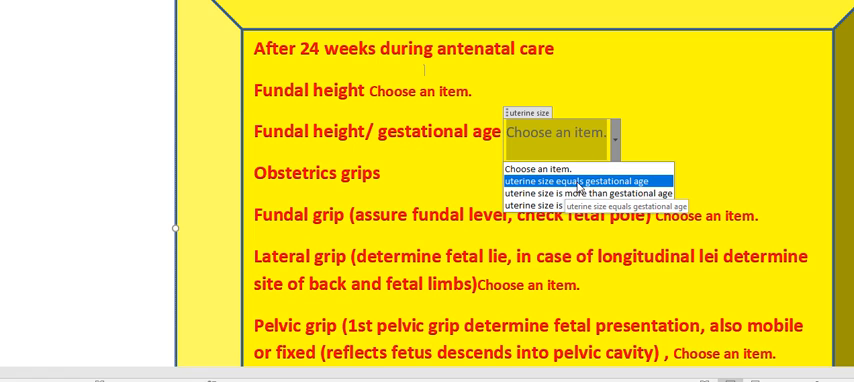
mouse_move(590, 193)
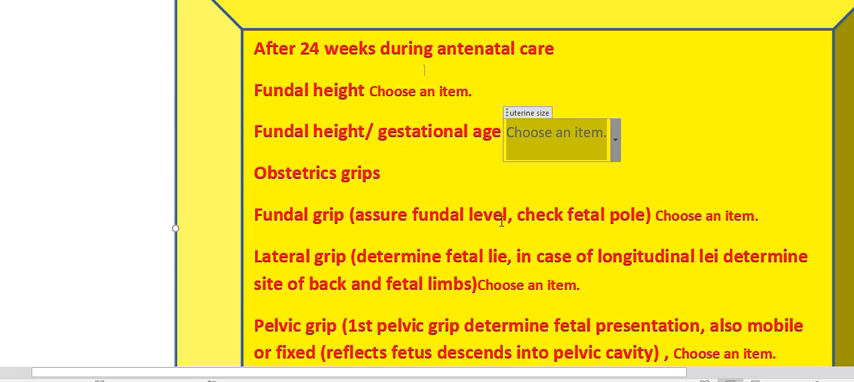
left_click(705, 217)
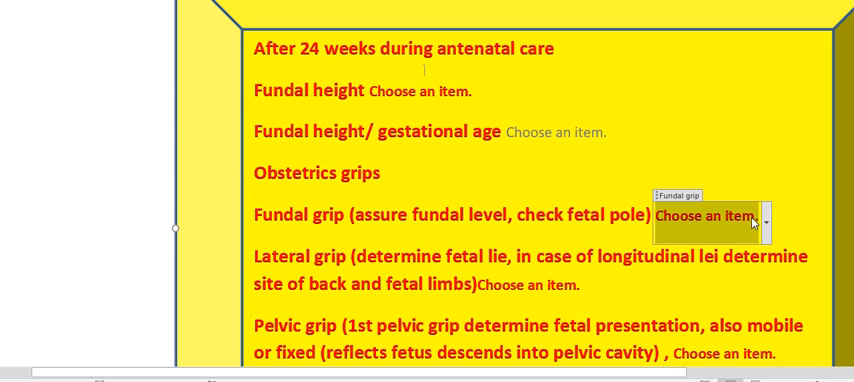
left_click(765, 219)
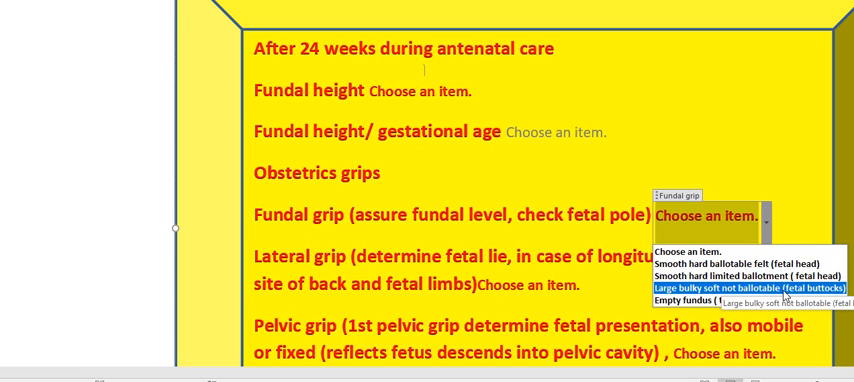
mouse_move(720, 300)
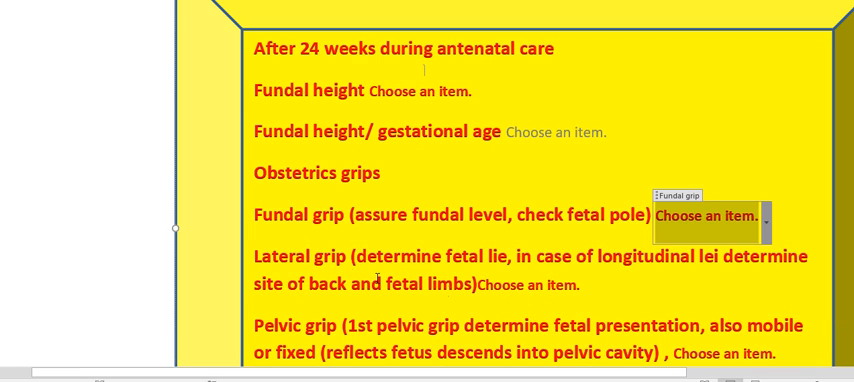
left_click(525, 284)
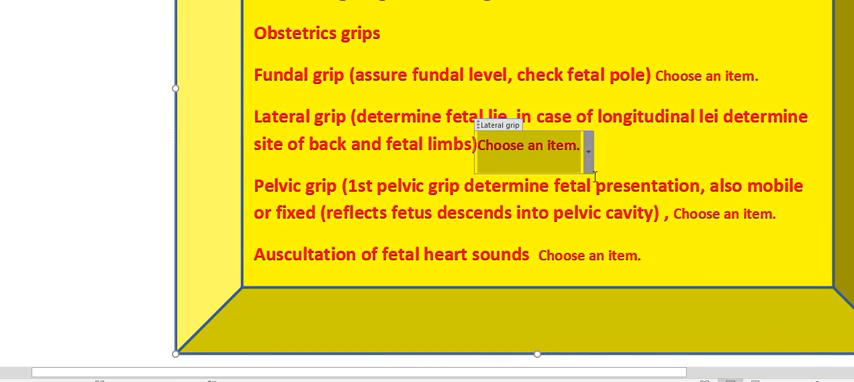
left_click(591, 144)
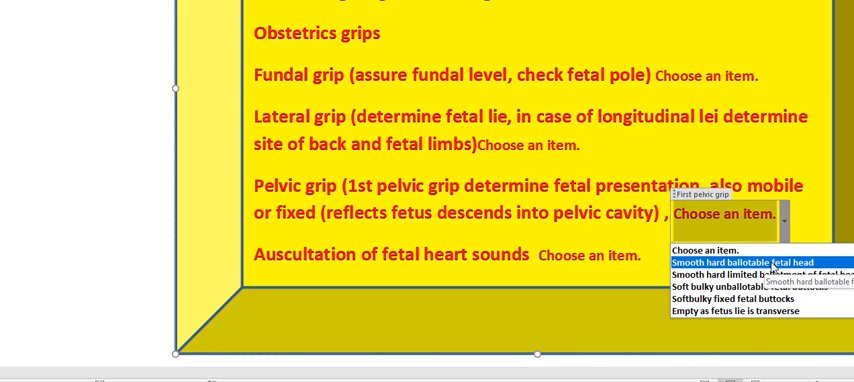
mouse_move(760, 275)
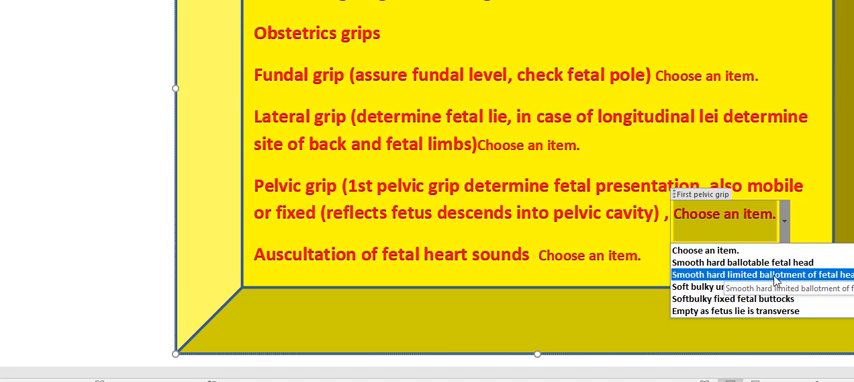